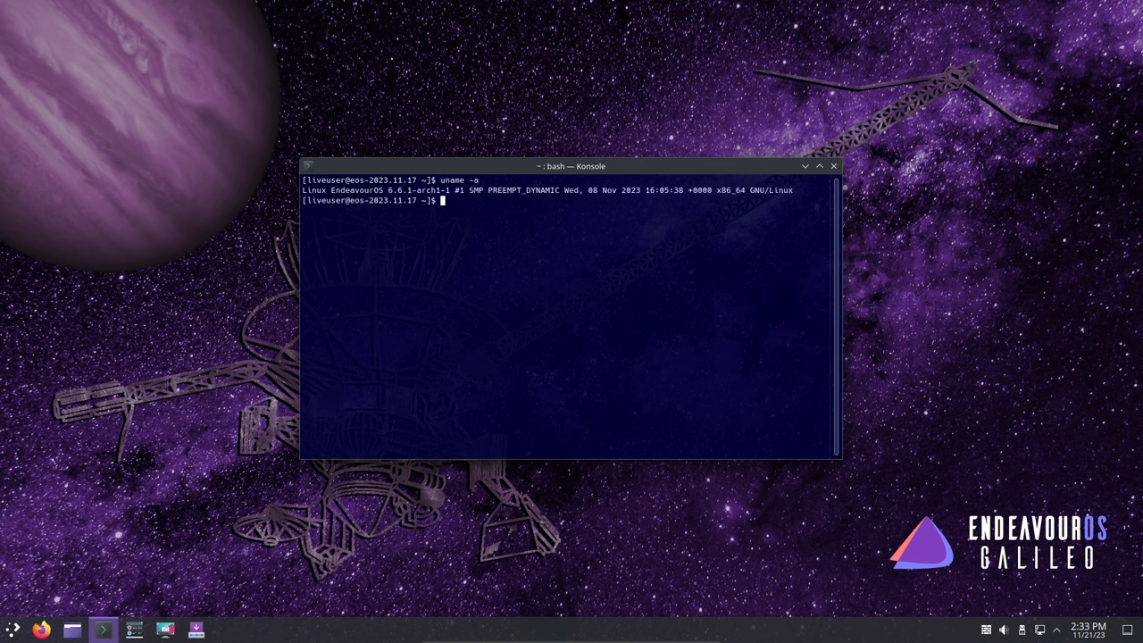
Run uname -r to show kernel release 6.6.1-arch1-1, then close Konsole
type("uname -r")
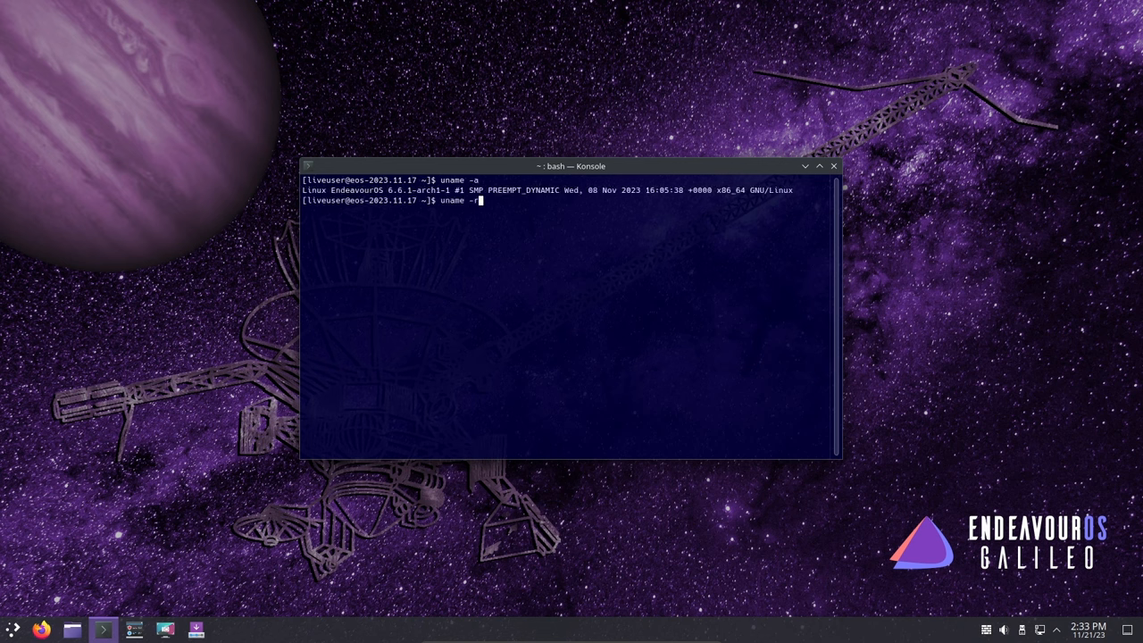
key("Return")
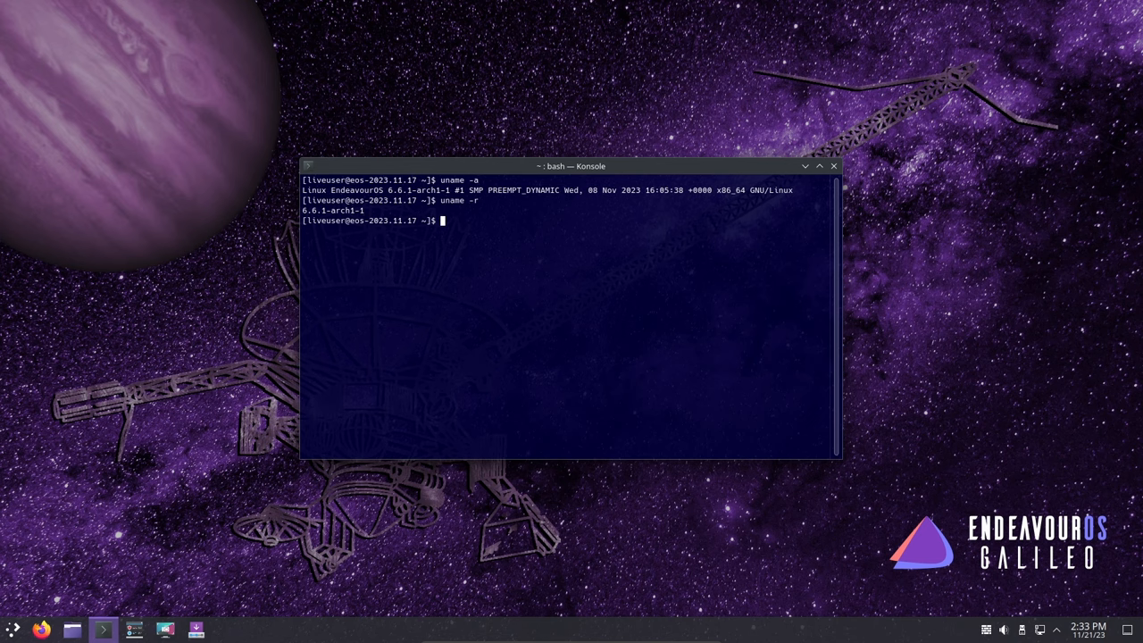
left_click(833, 165)
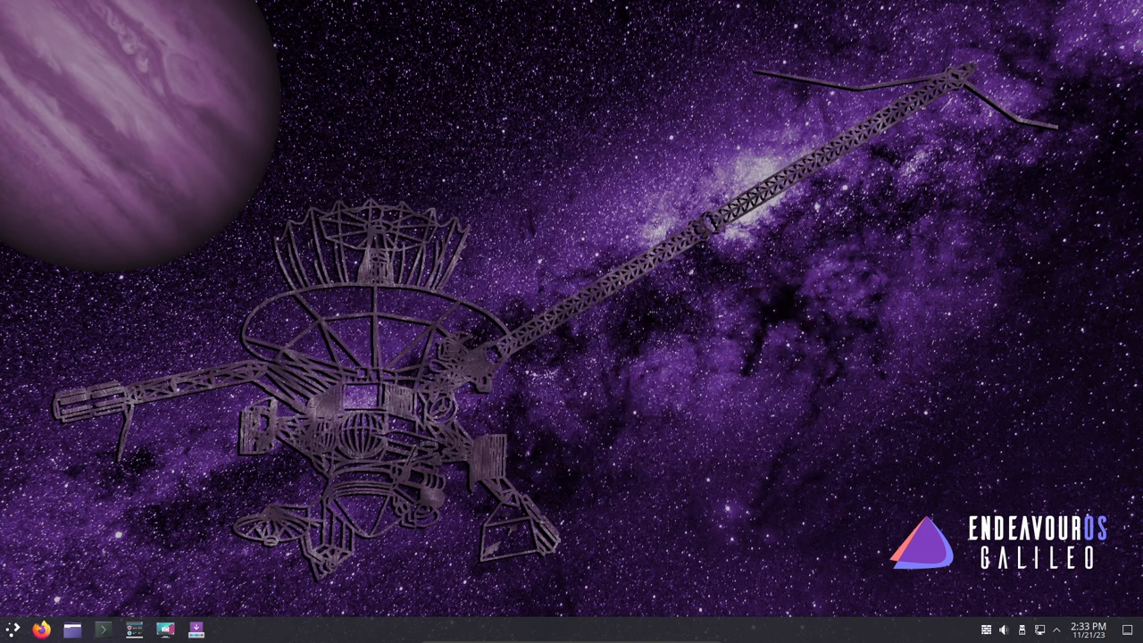
Launch Dolphin on the home folder and view About Dolphin showing version 23.08.3
left_click(134, 629)
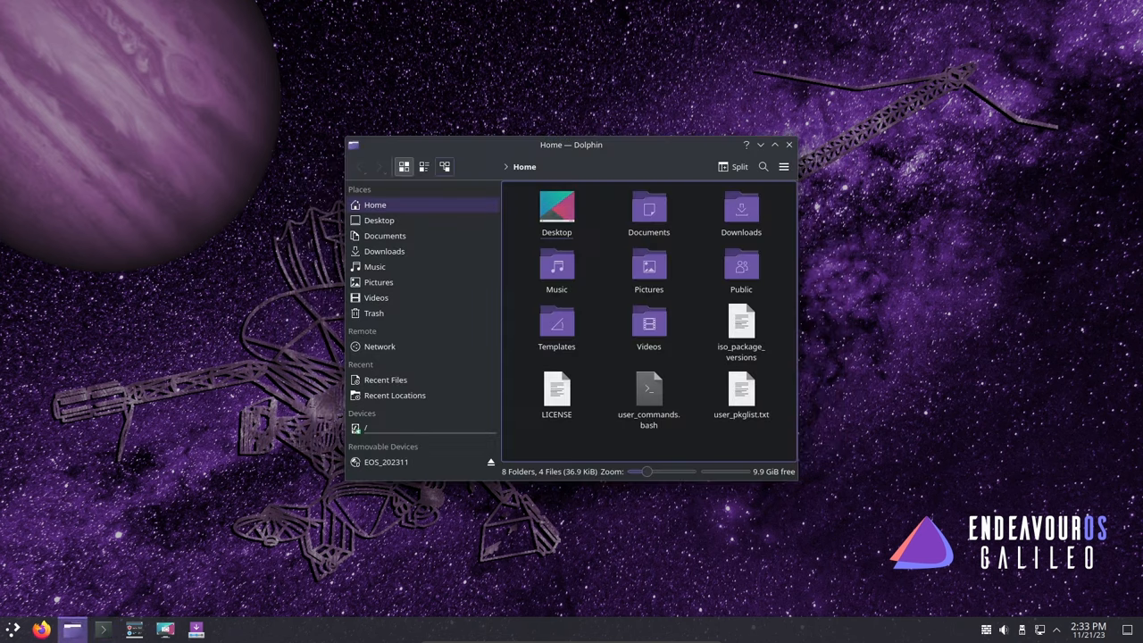
left_click_drag(572, 143, 491, 79)
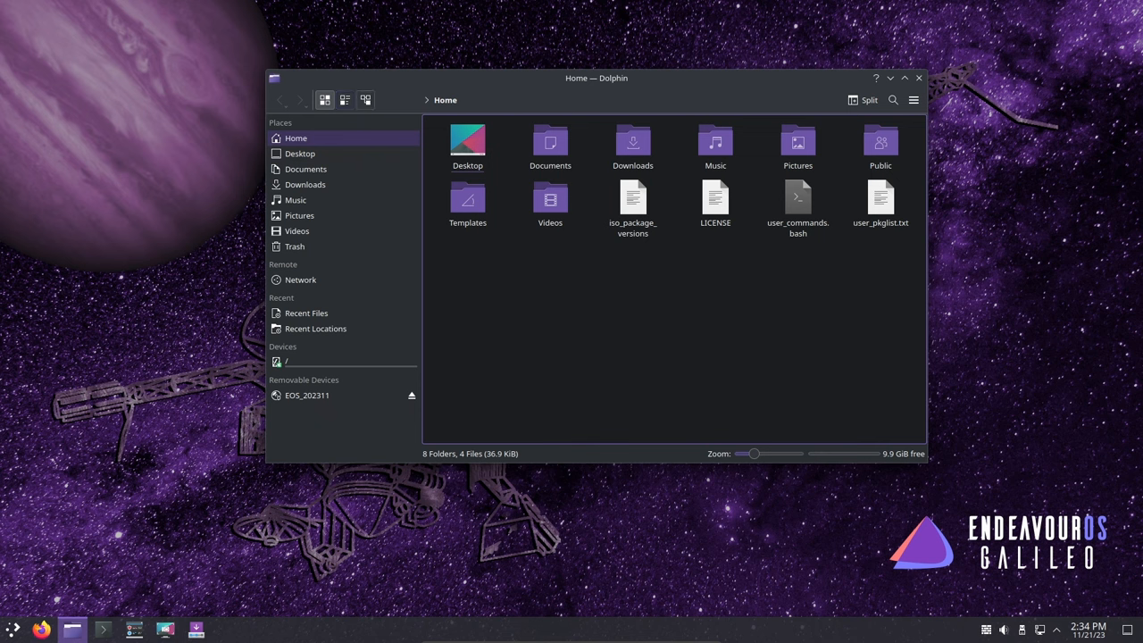
left_click(913, 101)
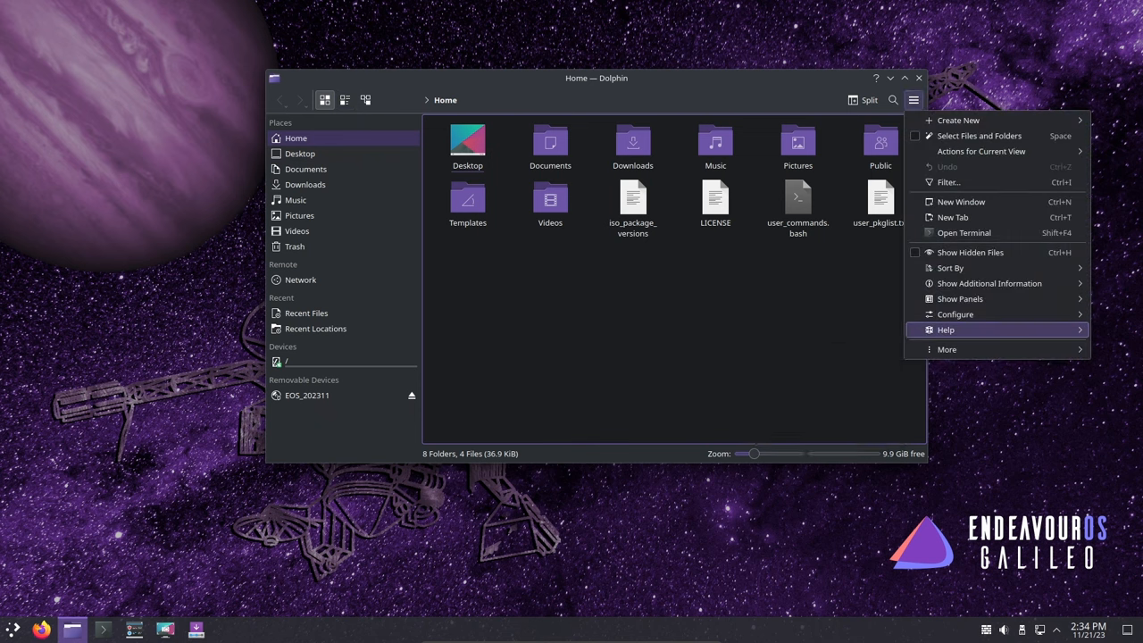
left_click(947, 328)
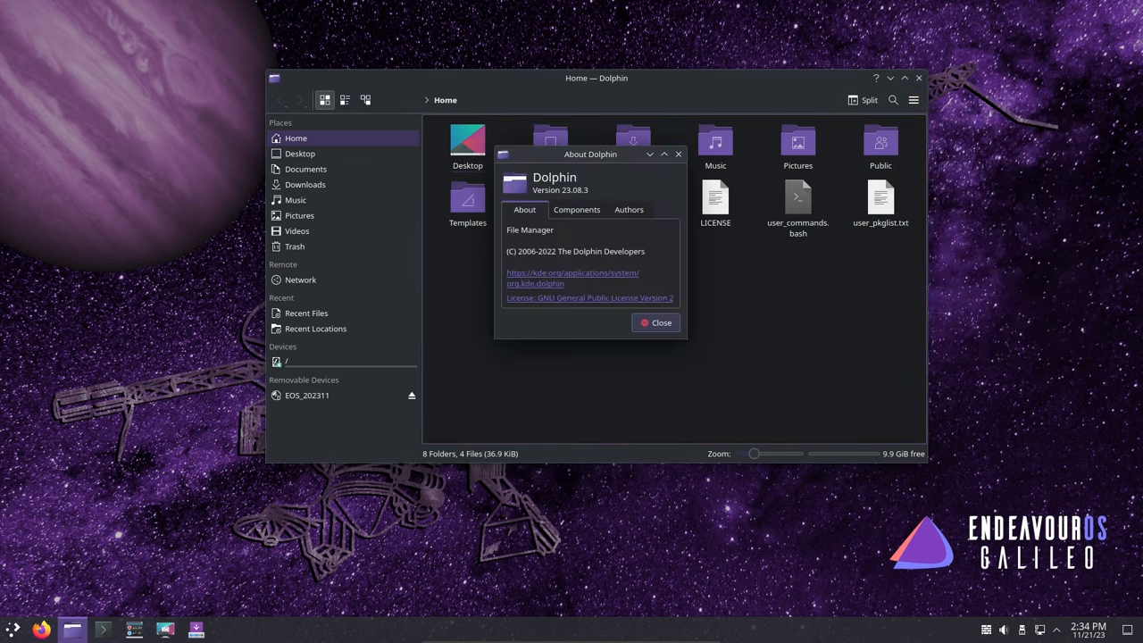
left_click(914, 100)
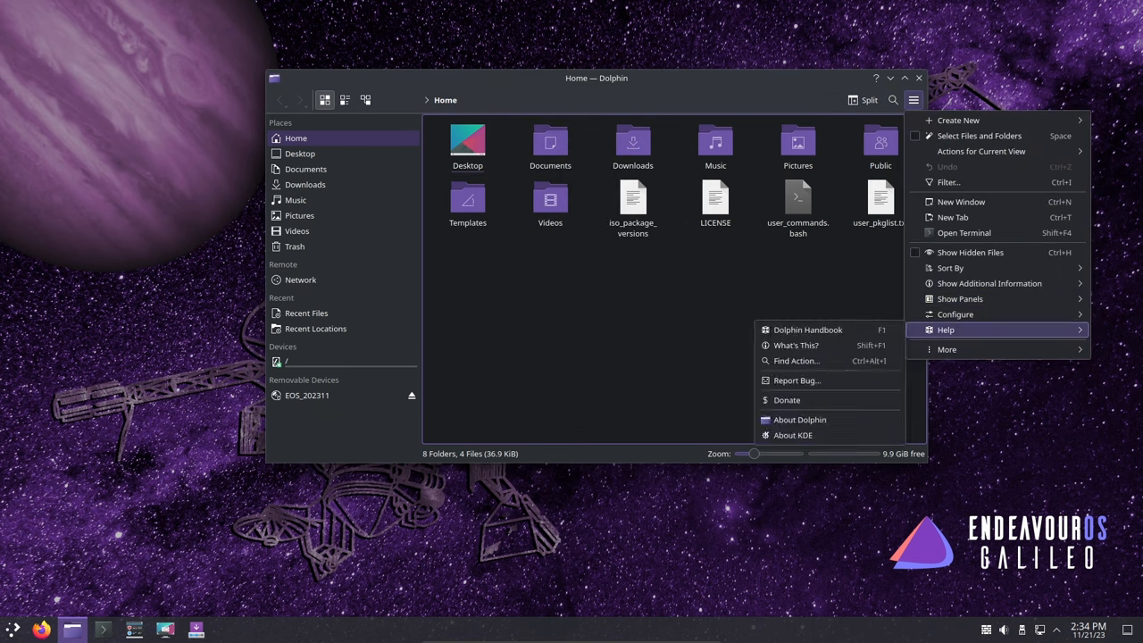
View the About KDE dialog from the Help menu, then revisit the help entries
left_click(793, 436)
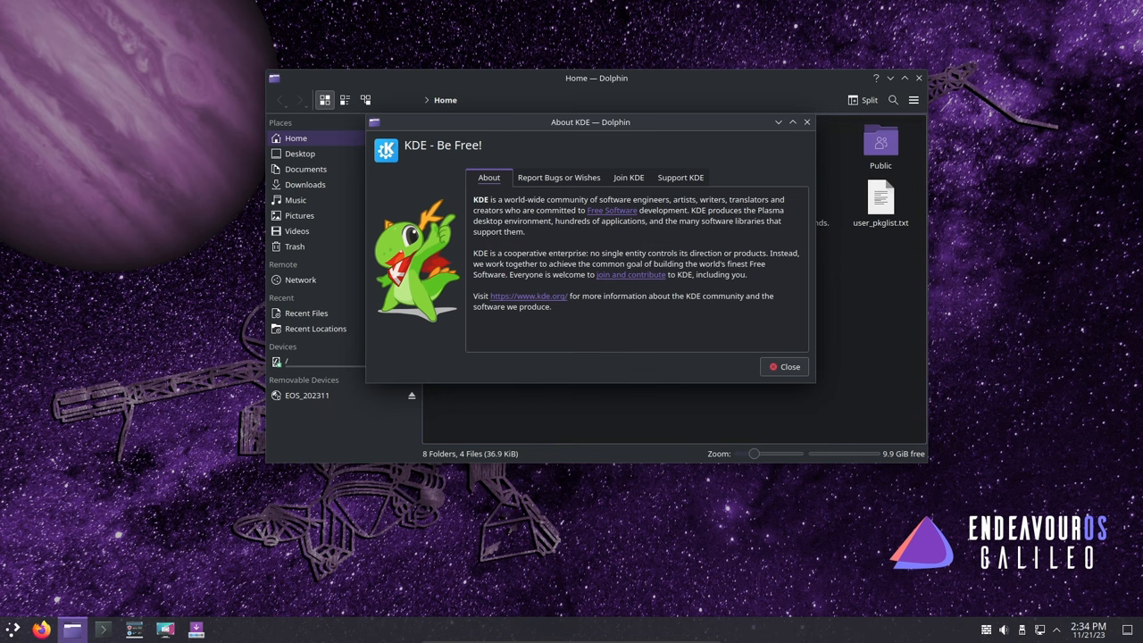
left_click(783, 366)
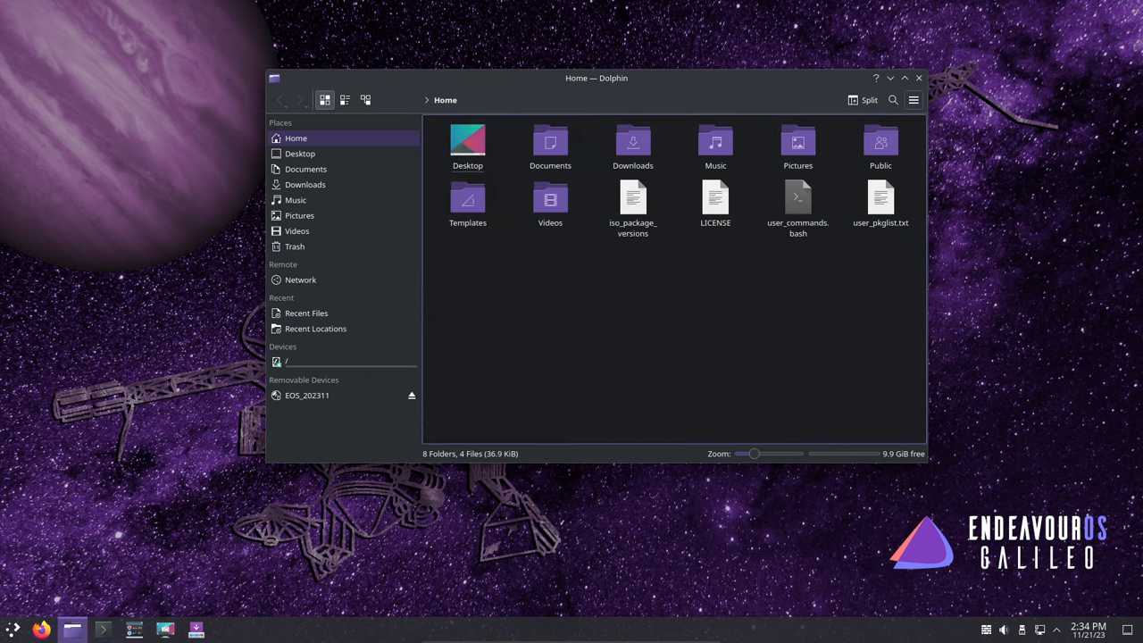
left_click(913, 100)
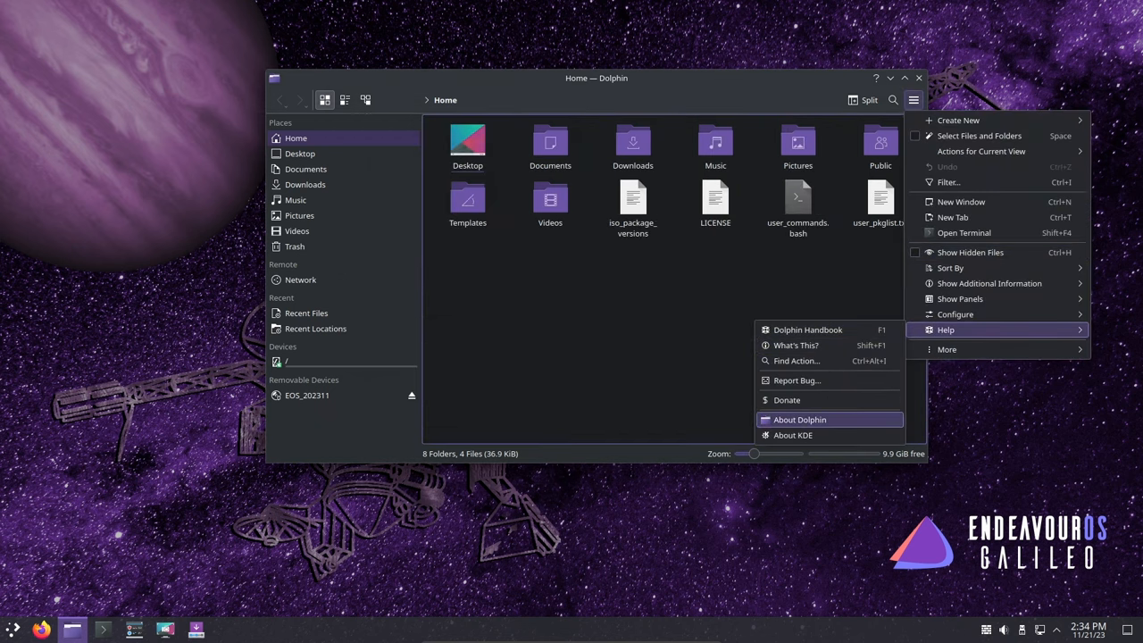
left_click(800, 420)
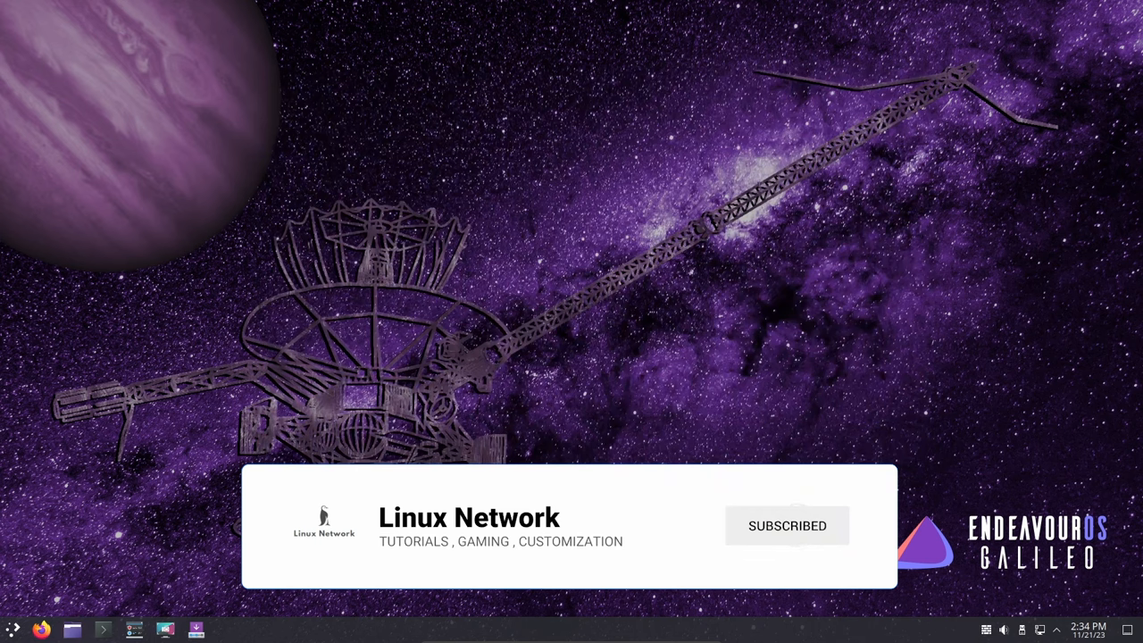
Browse the launcher's All Applications, Development, Internet, Office and Settings categories
left_click(13, 629)
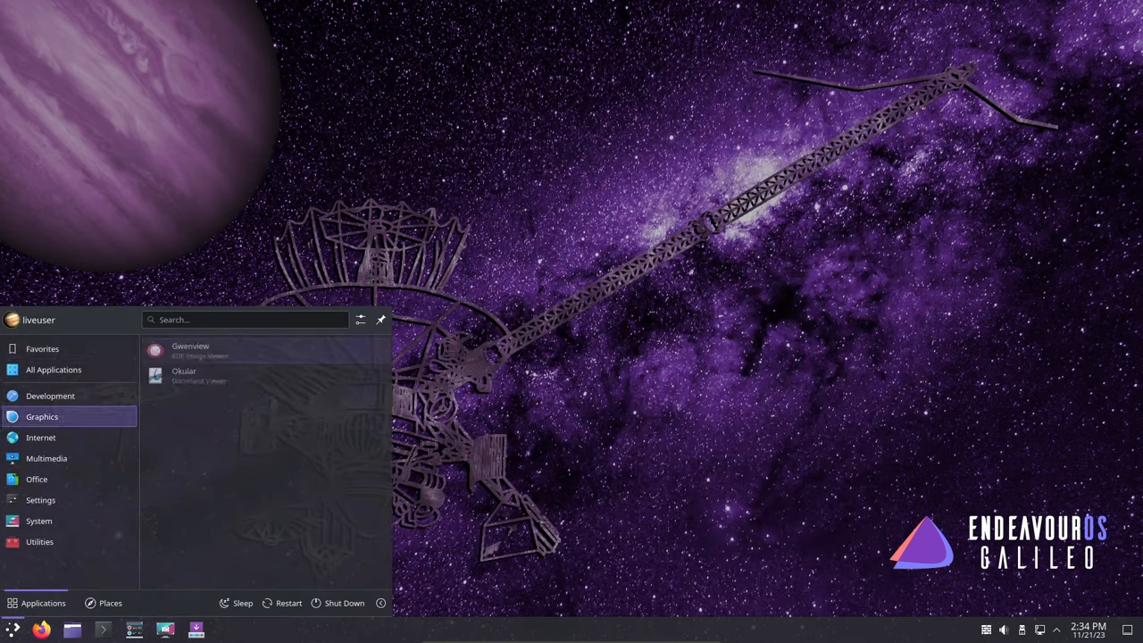
left_click(54, 369)
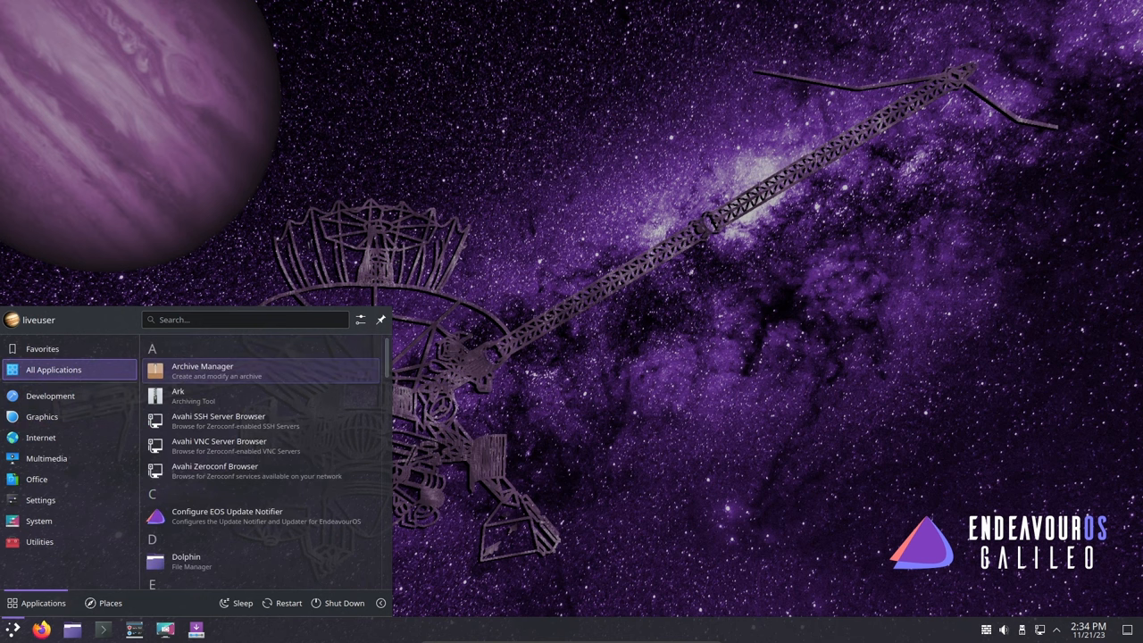
left_click(50, 397)
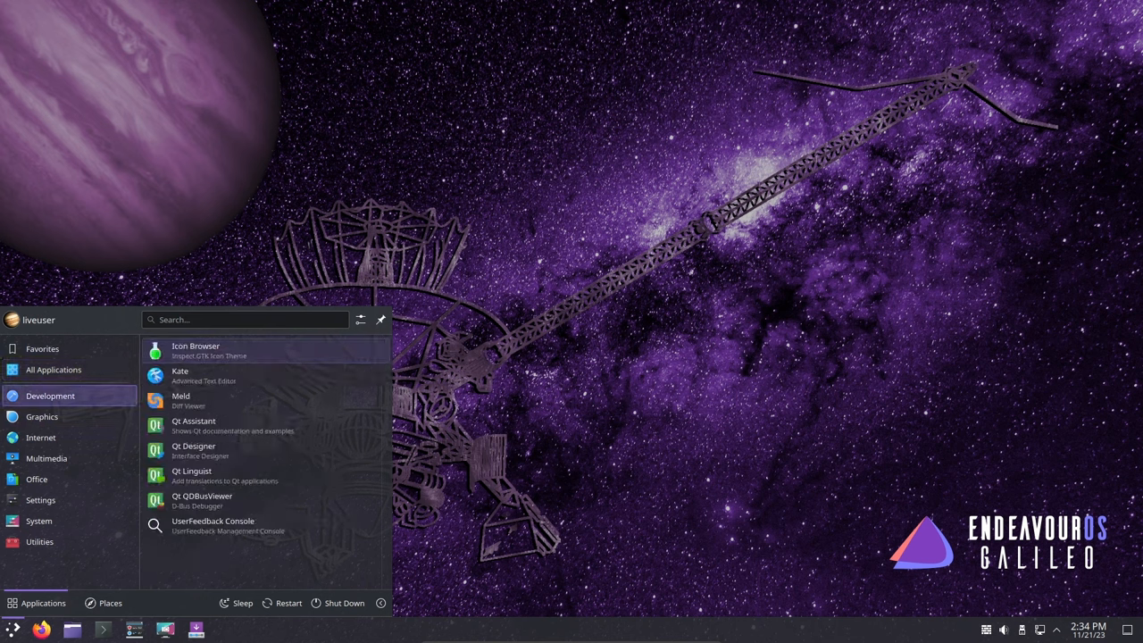
left_click(42, 437)
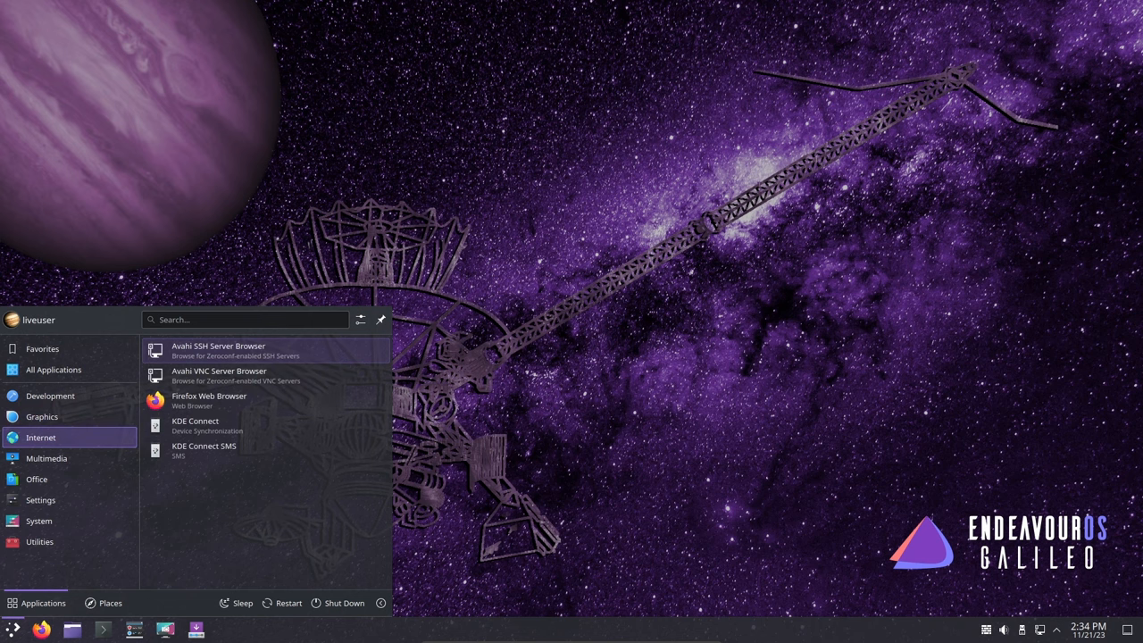
left_click(36, 479)
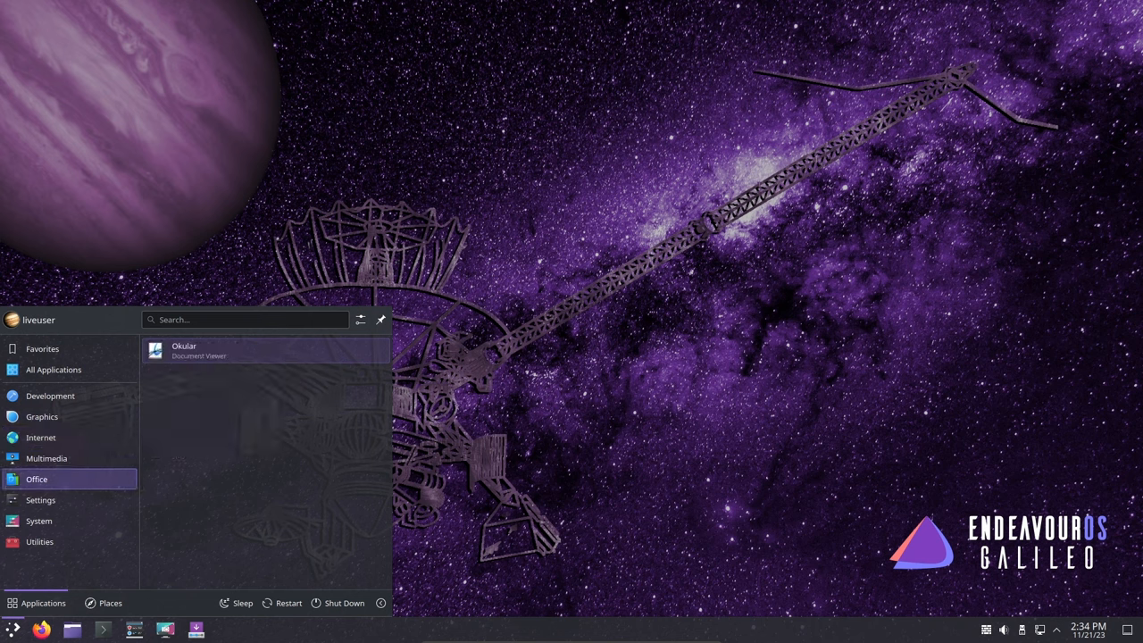
left_click(39, 500)
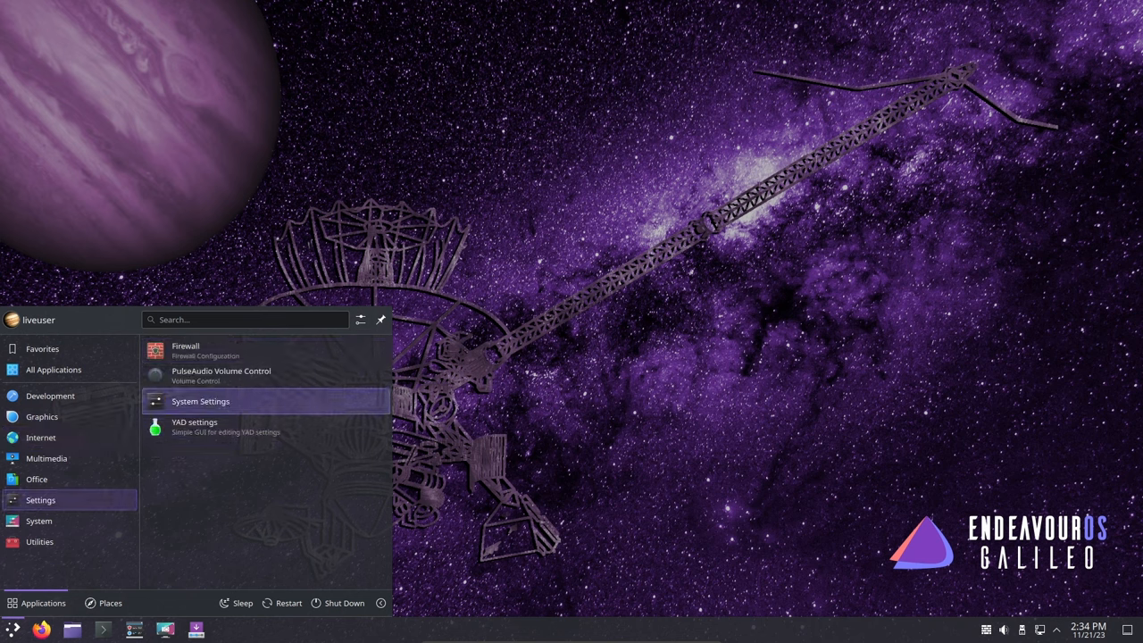
Launch System Settings and step through Appearance: Application Style, Plasma Style, Fonts, Icons, back to Global Theme
left_click(200, 401)
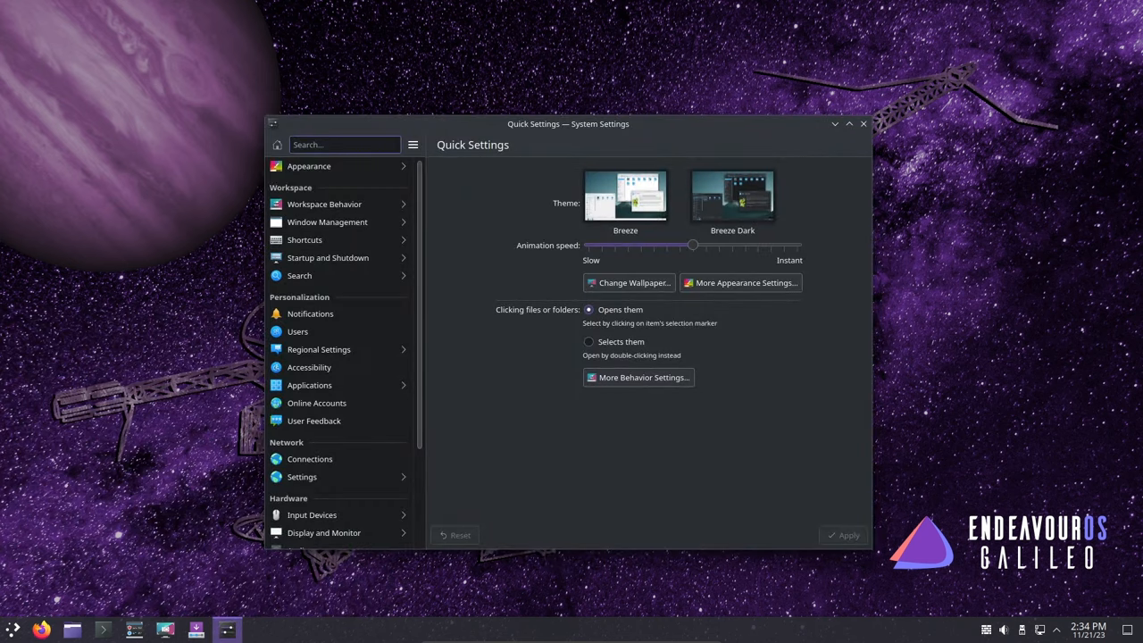
left_click(309, 166)
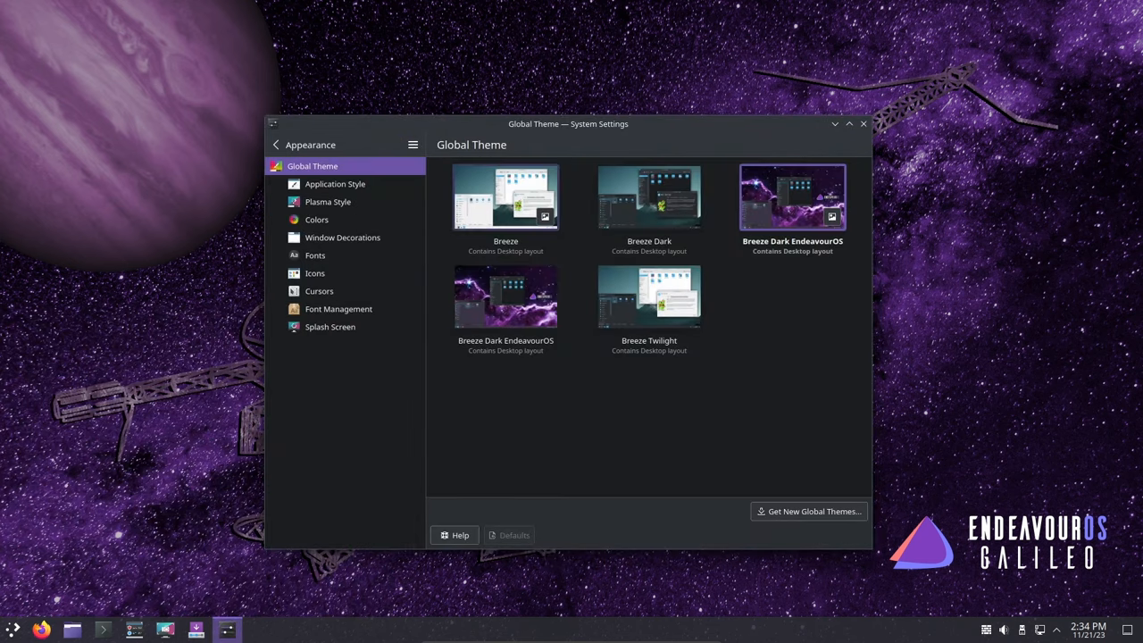
left_click(336, 184)
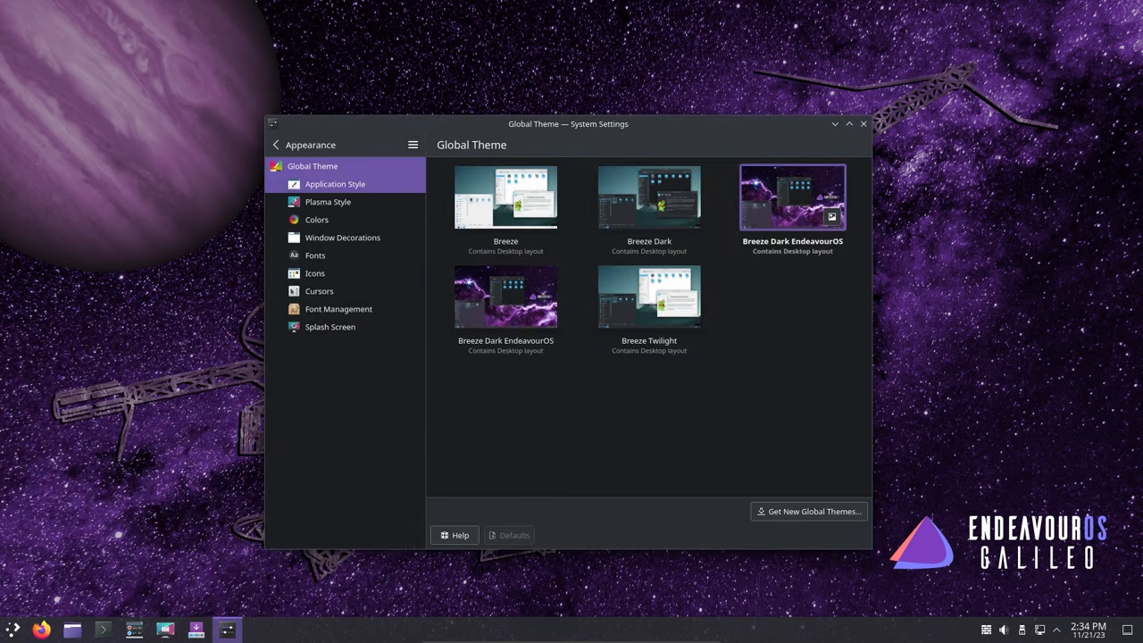
left_click(329, 200)
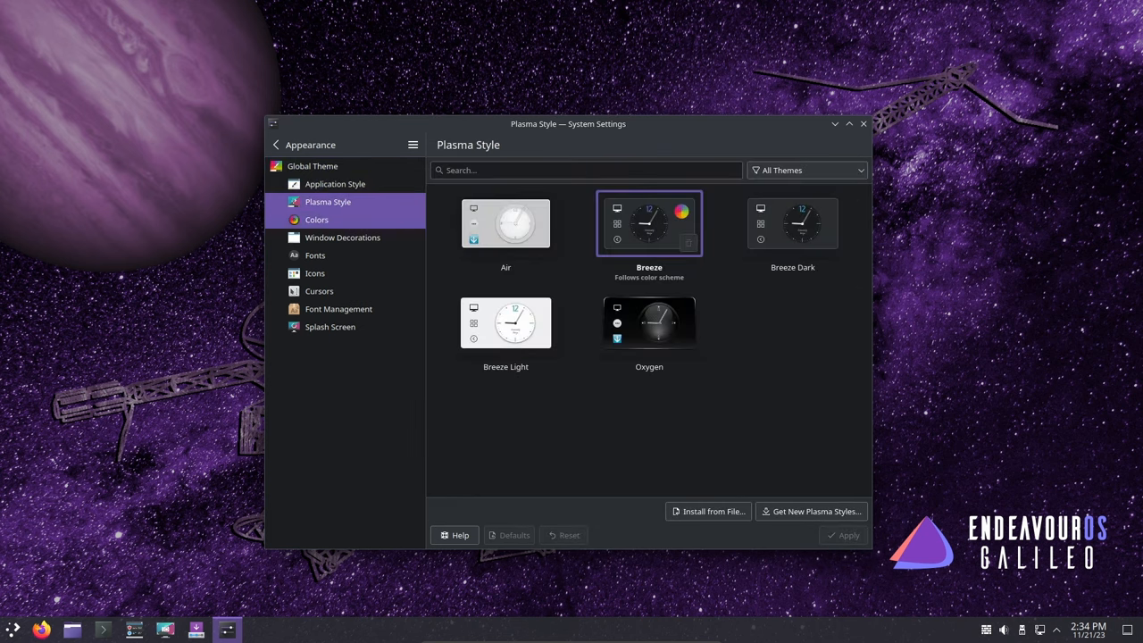
left_click(314, 256)
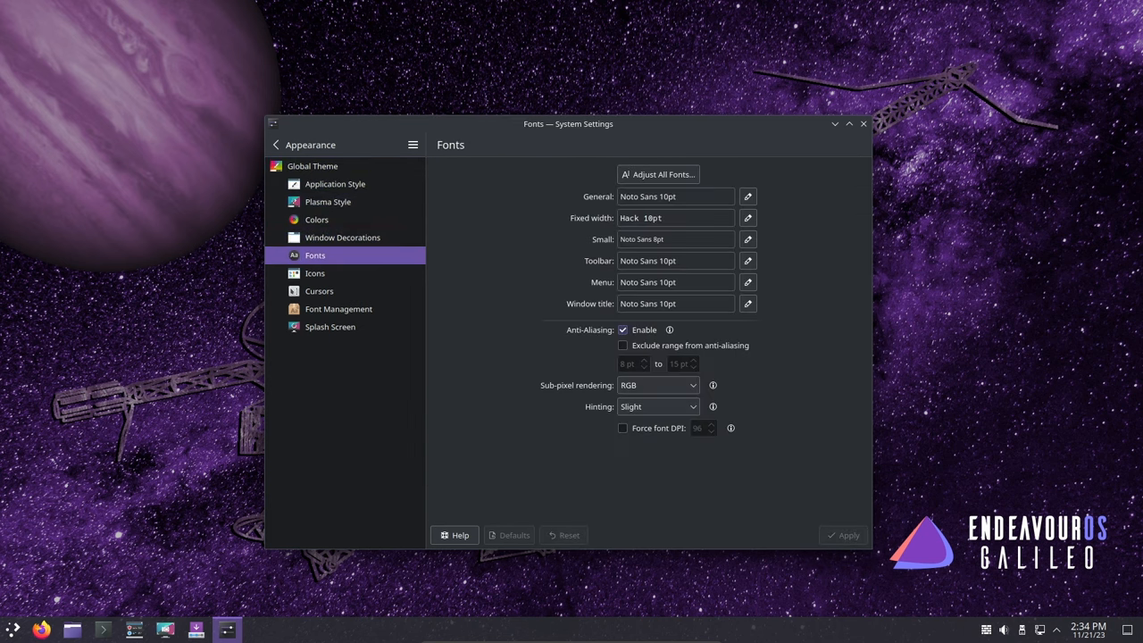
left_click(314, 274)
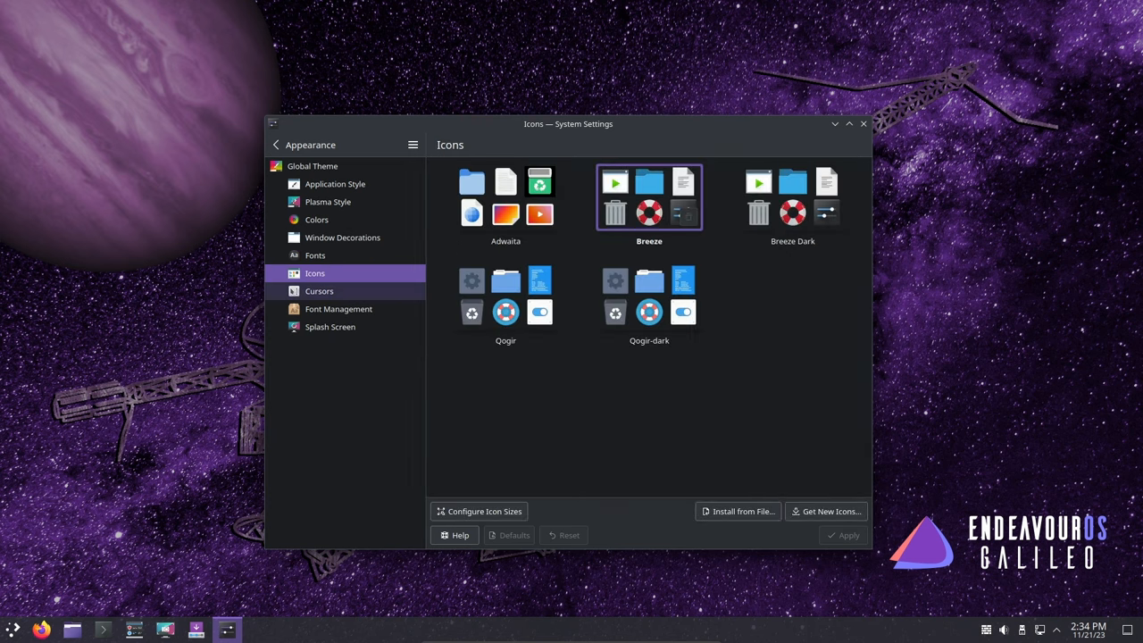
left_click(311, 166)
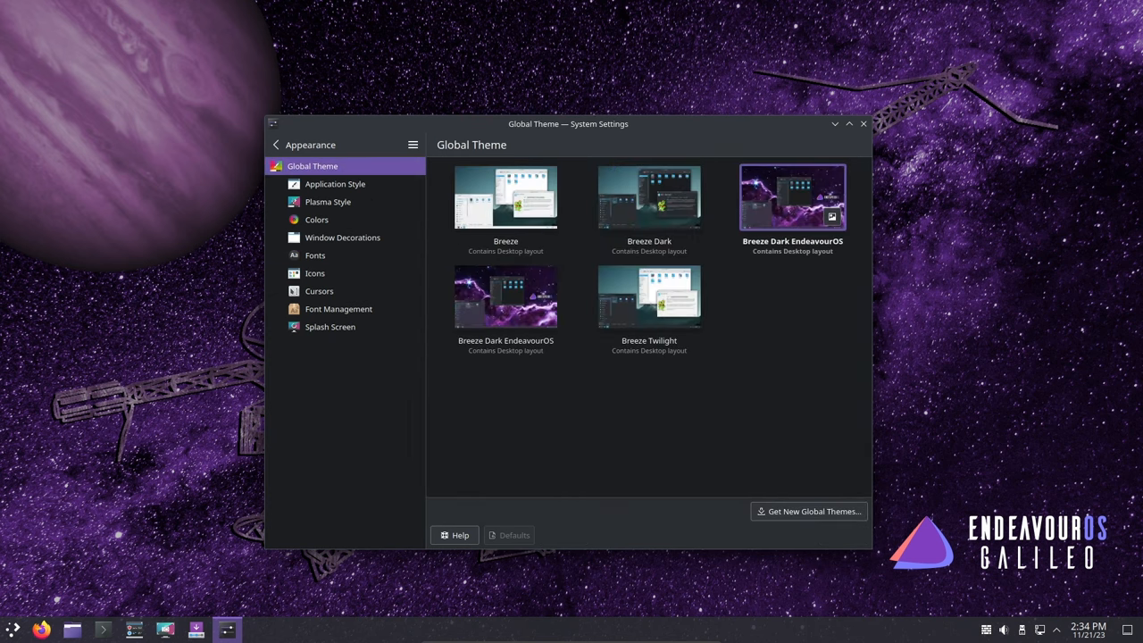
Bring up Get New Global Themes and scroll the downloadable theme catalogue
left_click(808, 511)
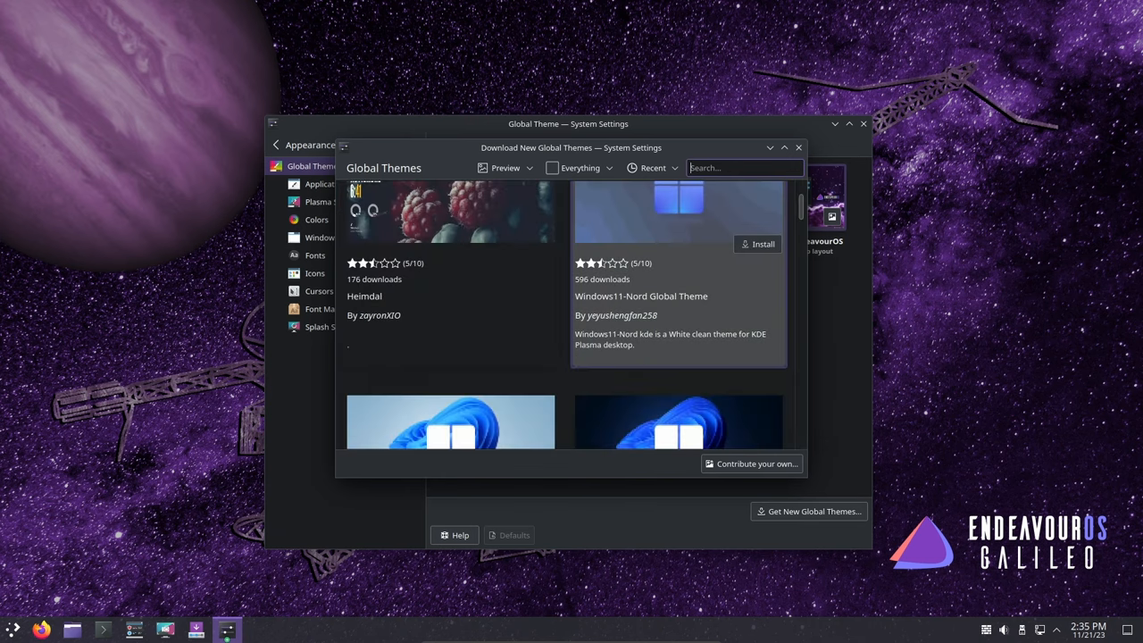
scroll("down", 3)
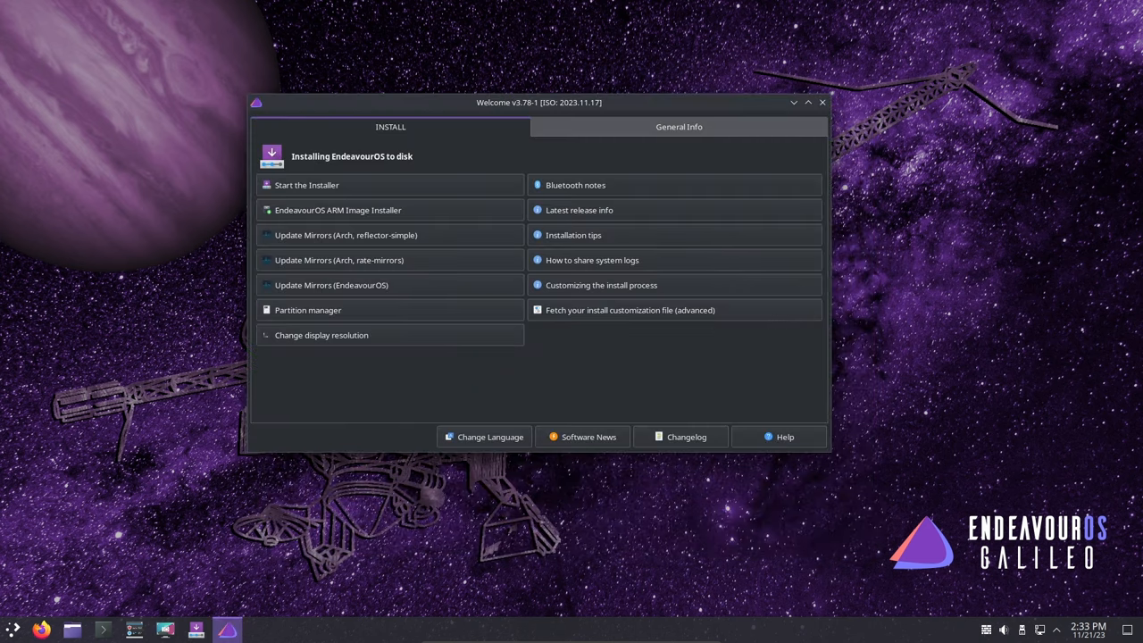
mouse_move(574, 236)
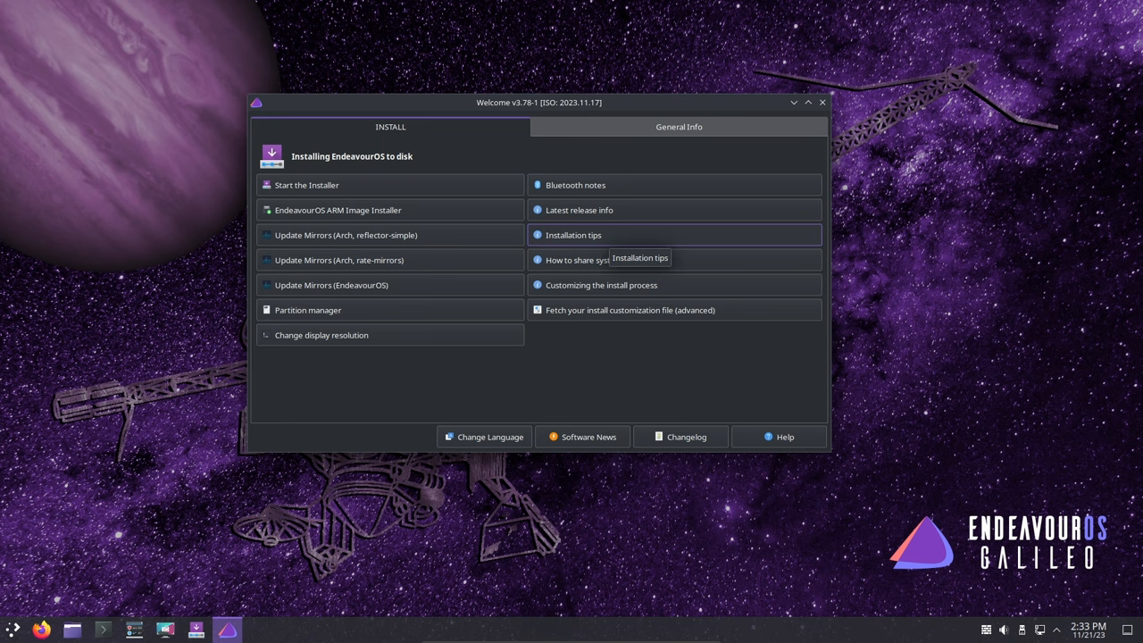
mouse_move(779, 435)
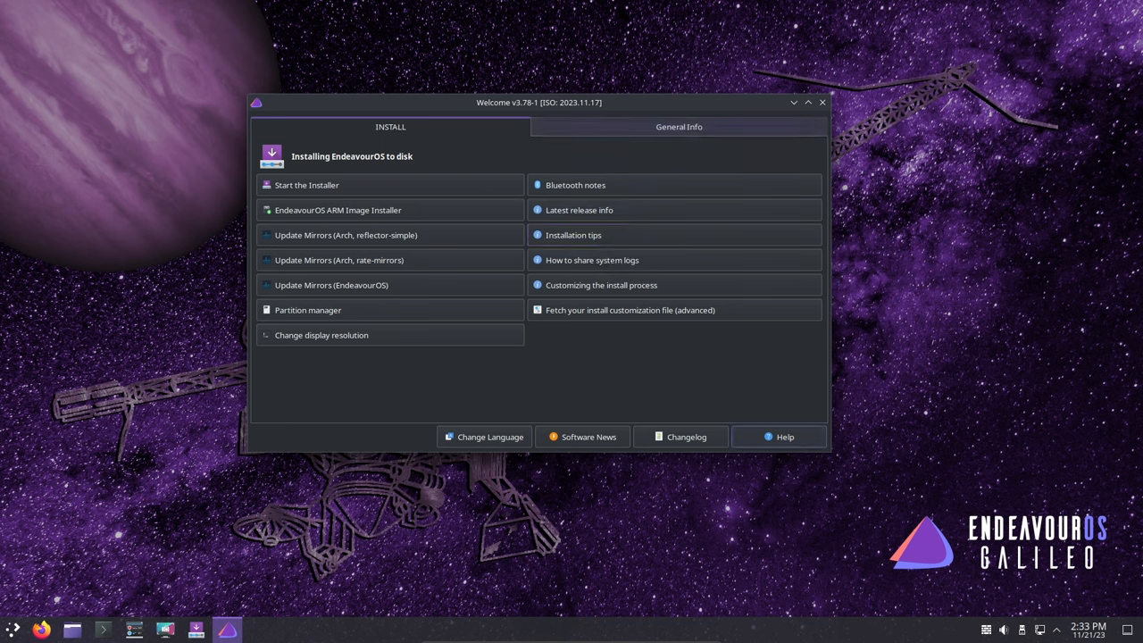
Close the EndeavourOS Welcome window, leaving the bare desktop
left_click(41, 629)
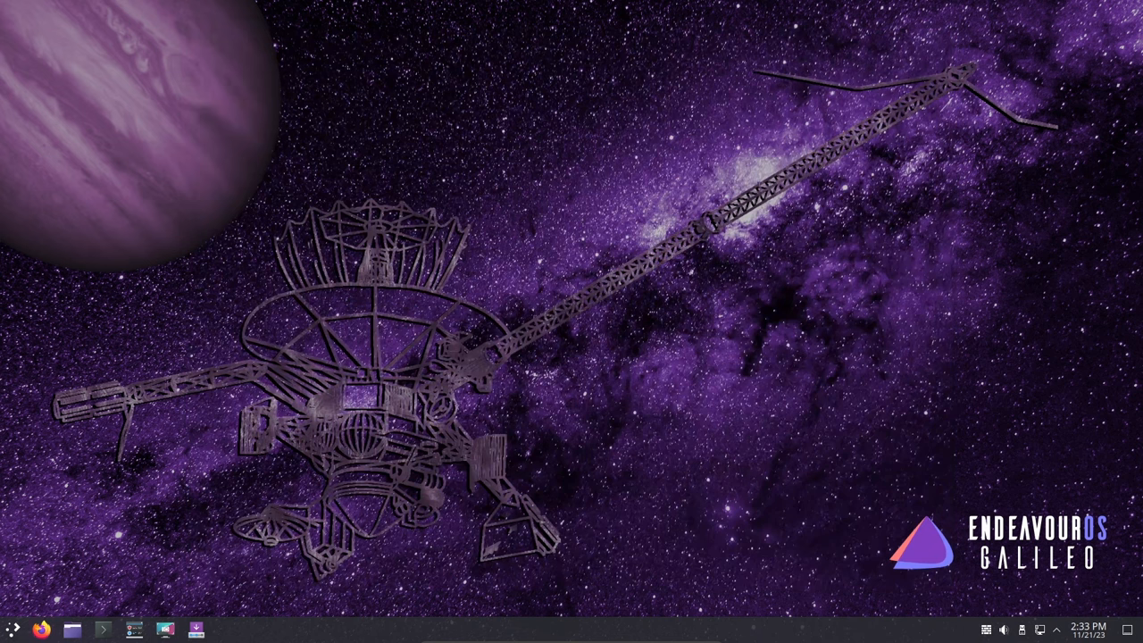
Open Konsole, run uname -a showing kernel 6.6.1-arch1-1, then close the terminal
left_click(134, 628)
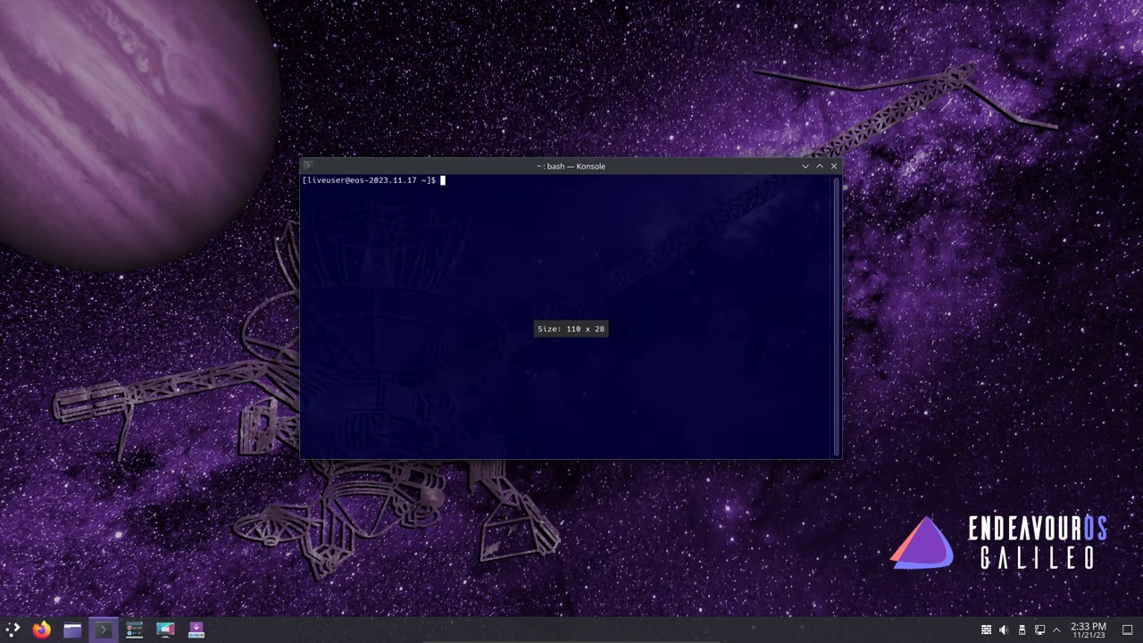
type("uname -a")
type("uname -r")
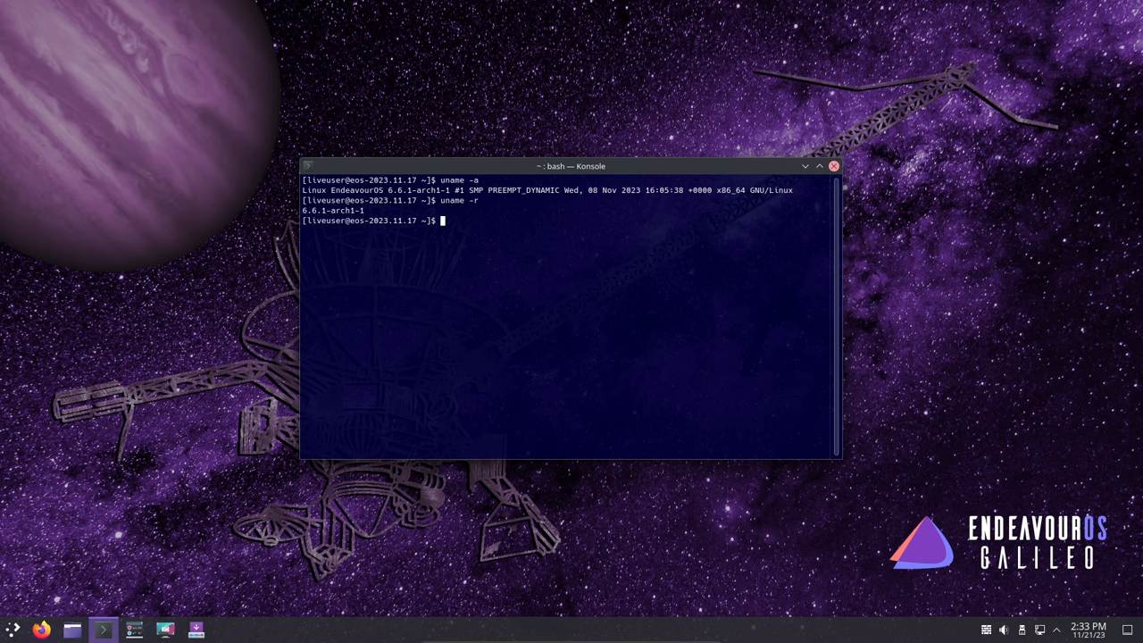
left_click(832, 166)
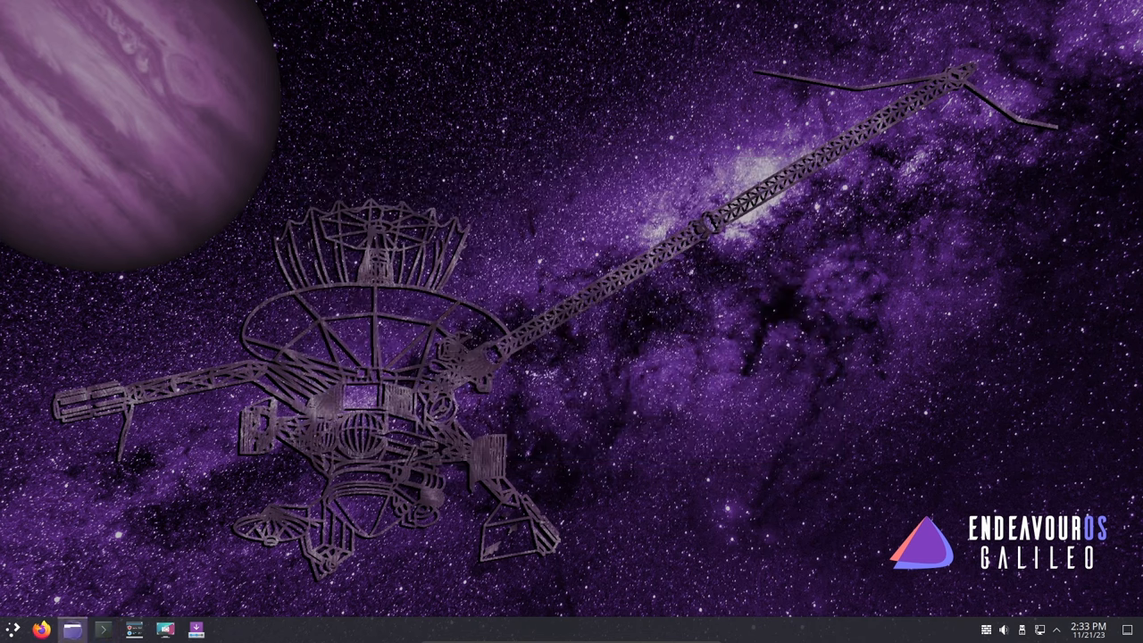
Reopen Dolphin on the Home folder, browse the hamburger menu's Help entries, then close it
left_click(73, 629)
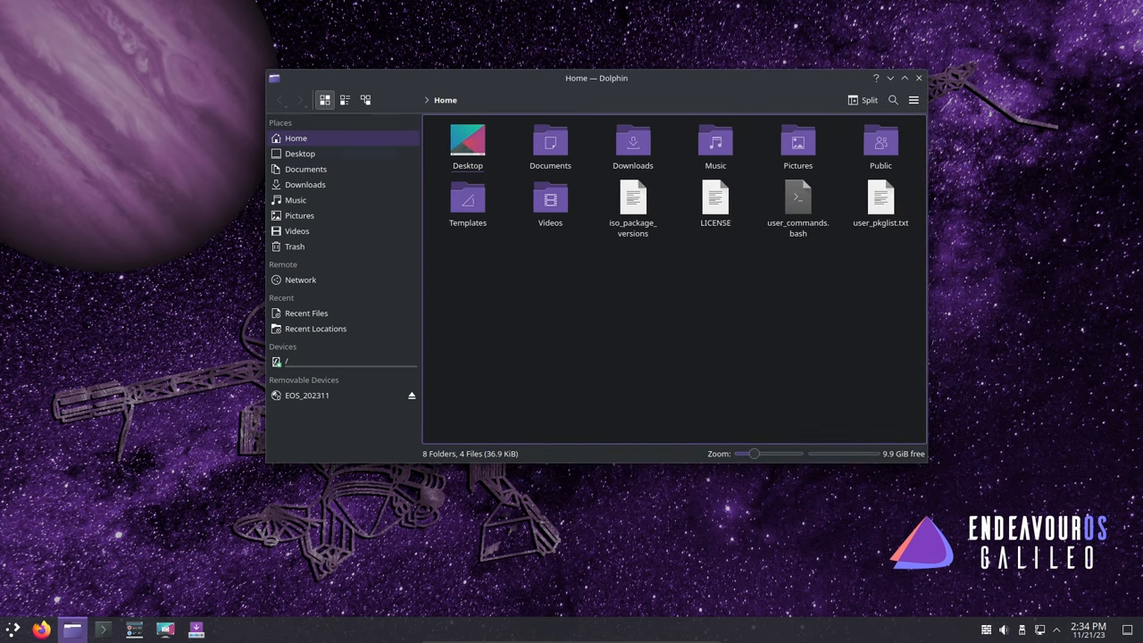
left_click(913, 100)
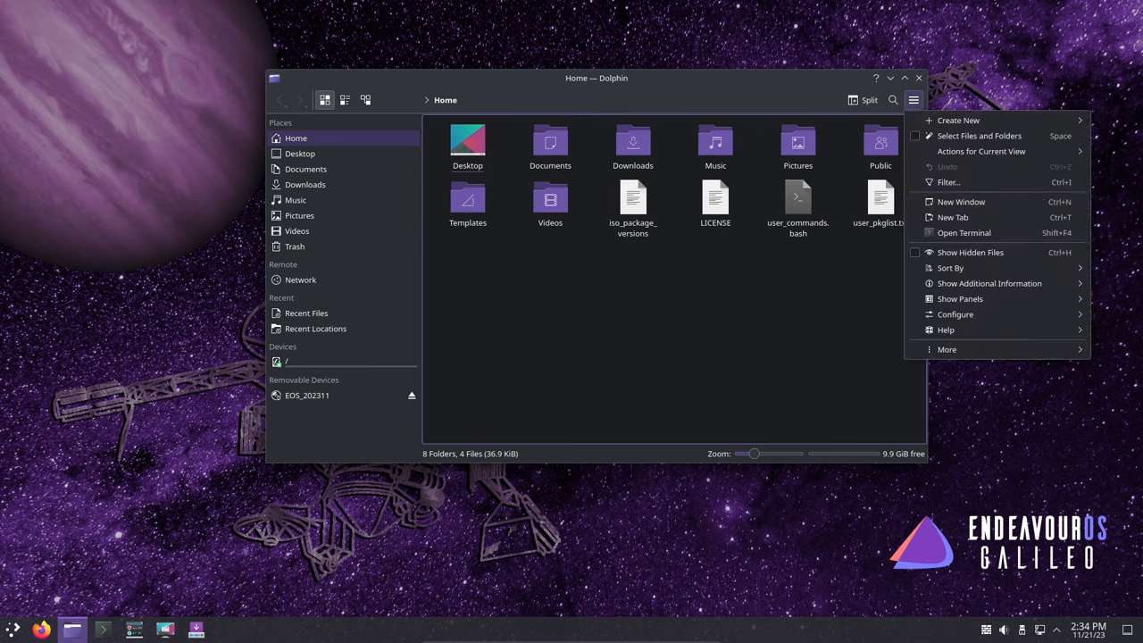
left_click(946, 348)
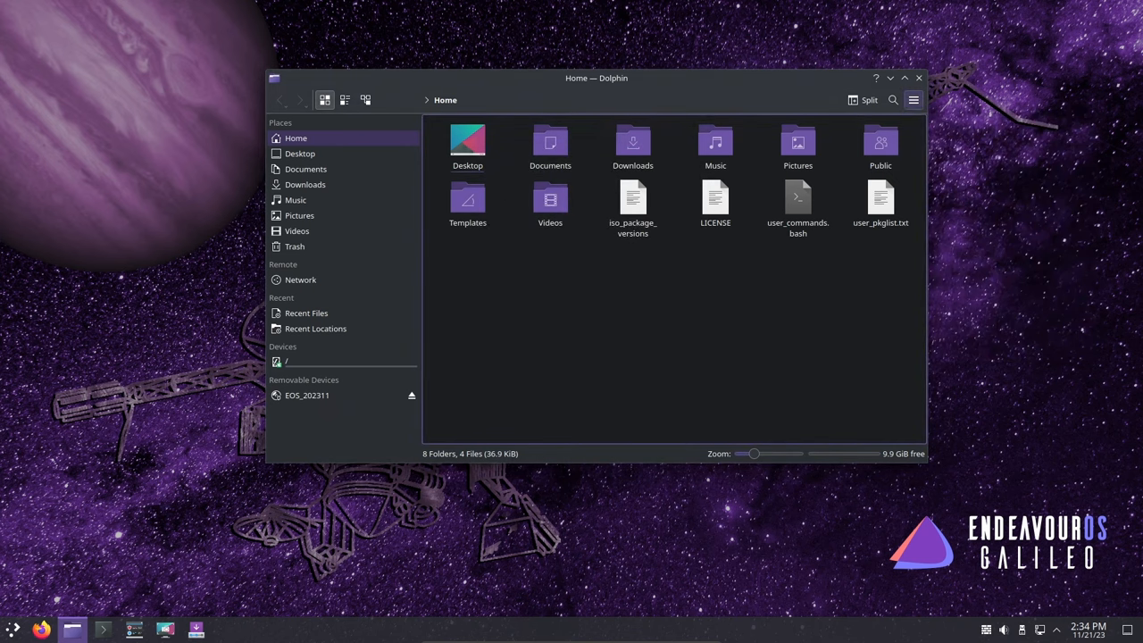
left_click(913, 100)
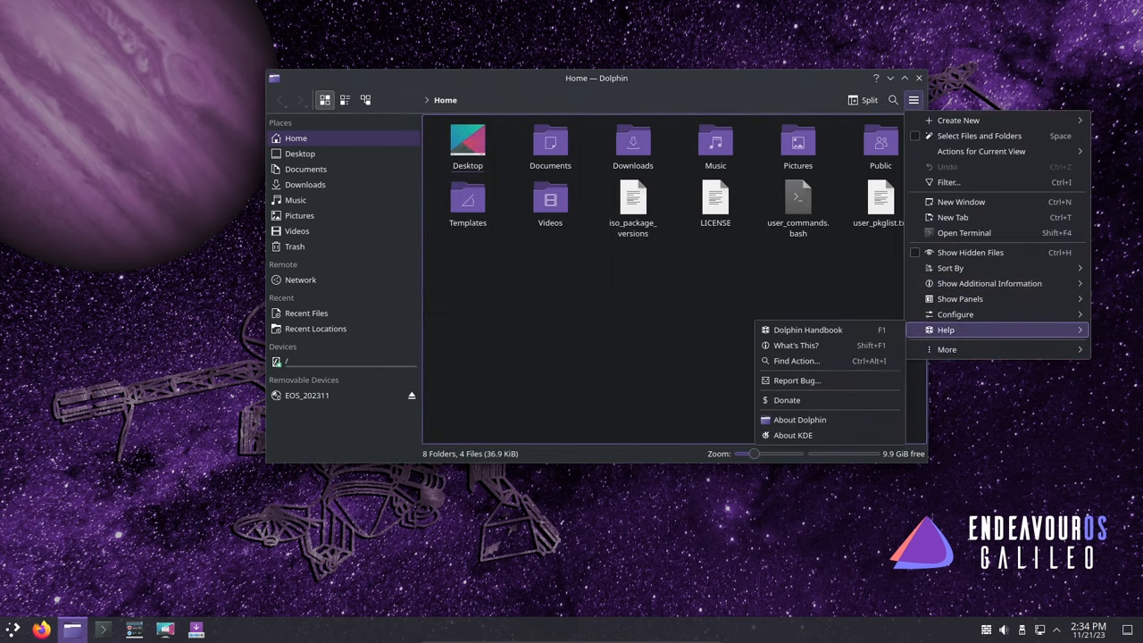
left_click(801, 420)
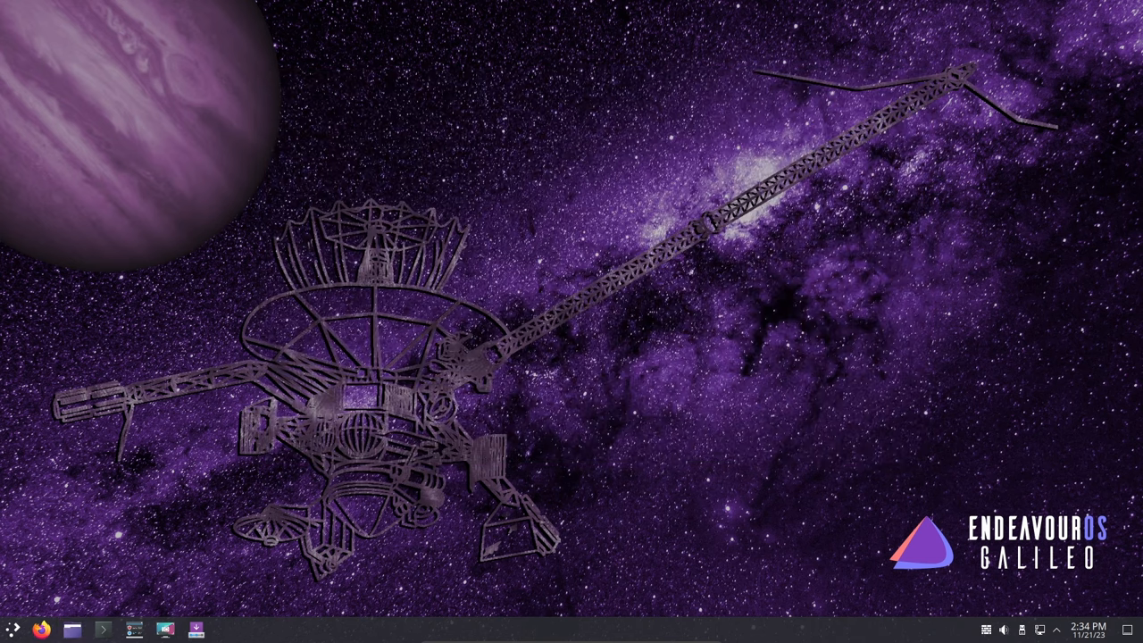
Browse the launcher's Development, Graphics and Multimedia categories, then dismiss it
left_click(13, 629)
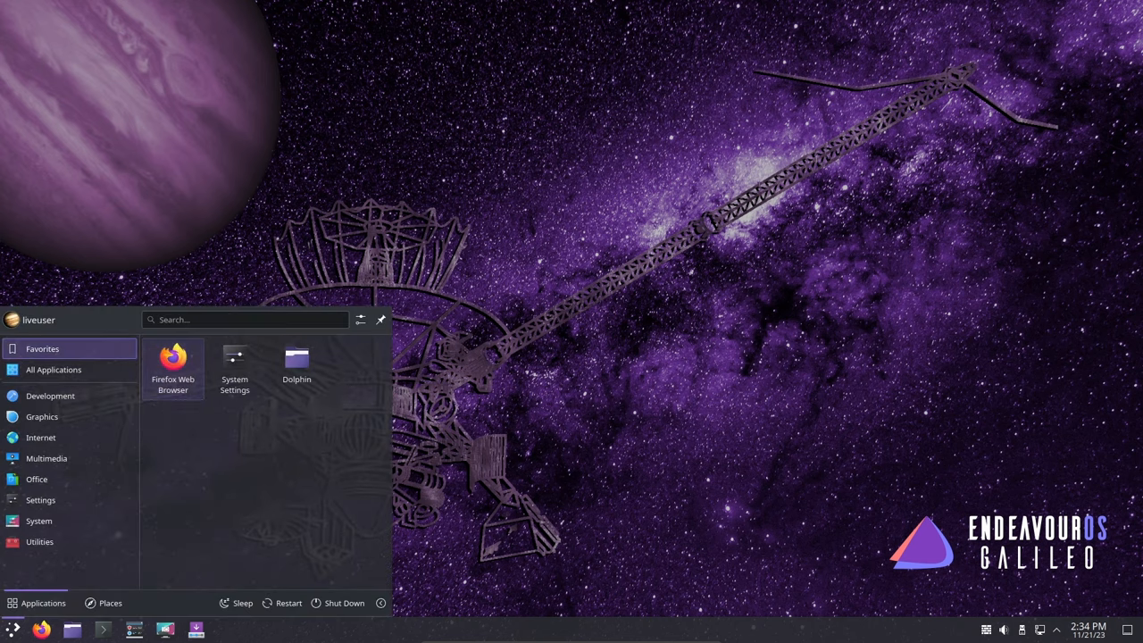
left_click(50, 397)
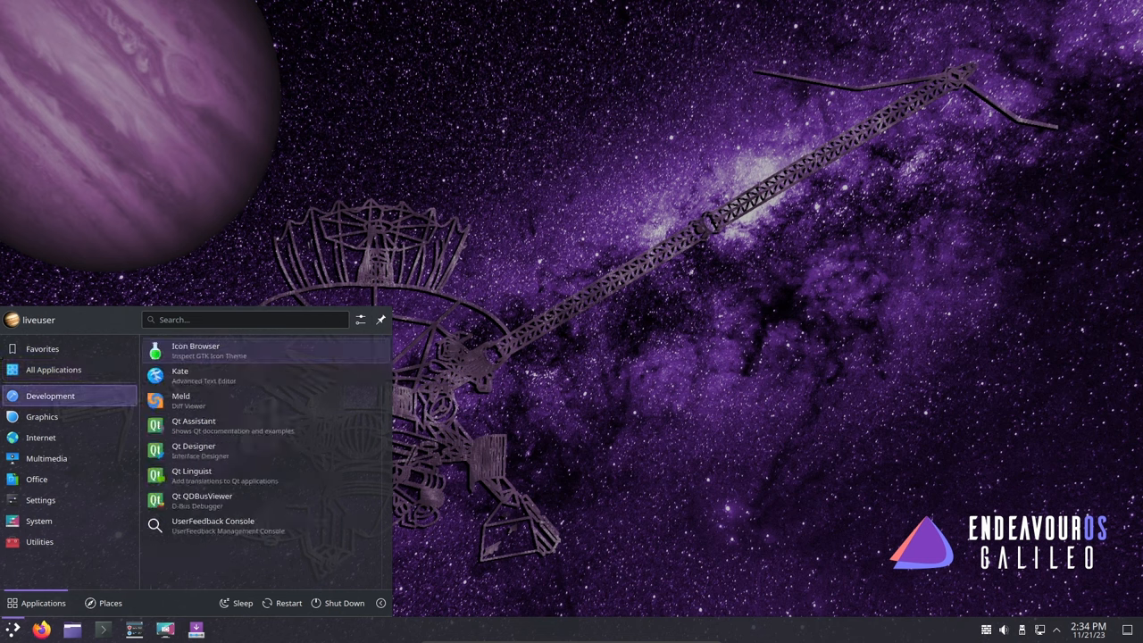
left_click(43, 416)
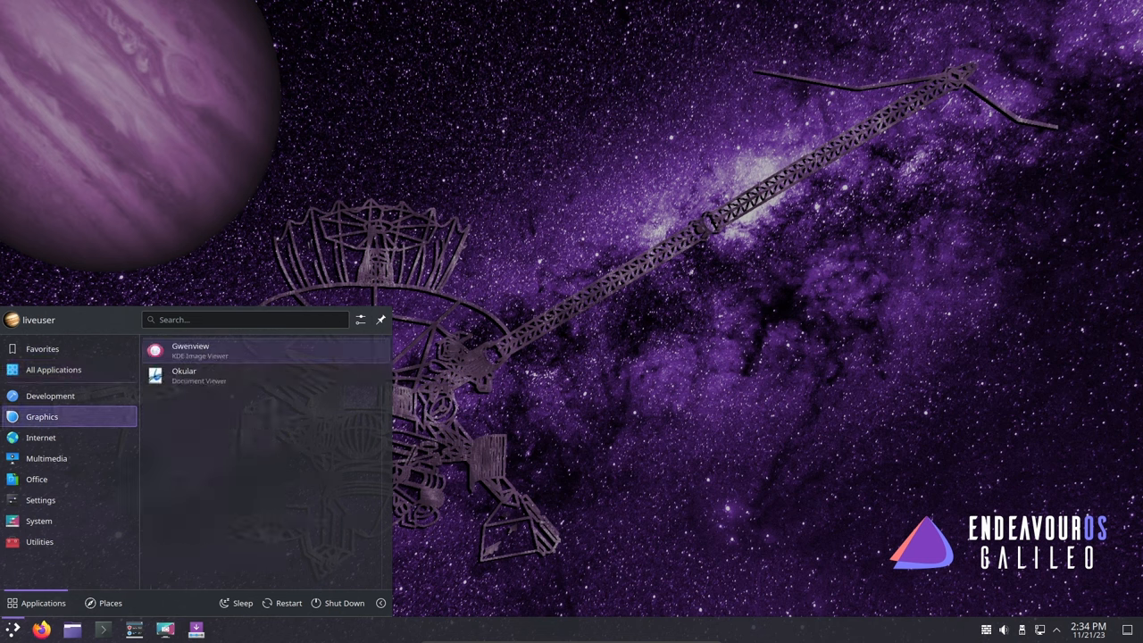
left_click(47, 458)
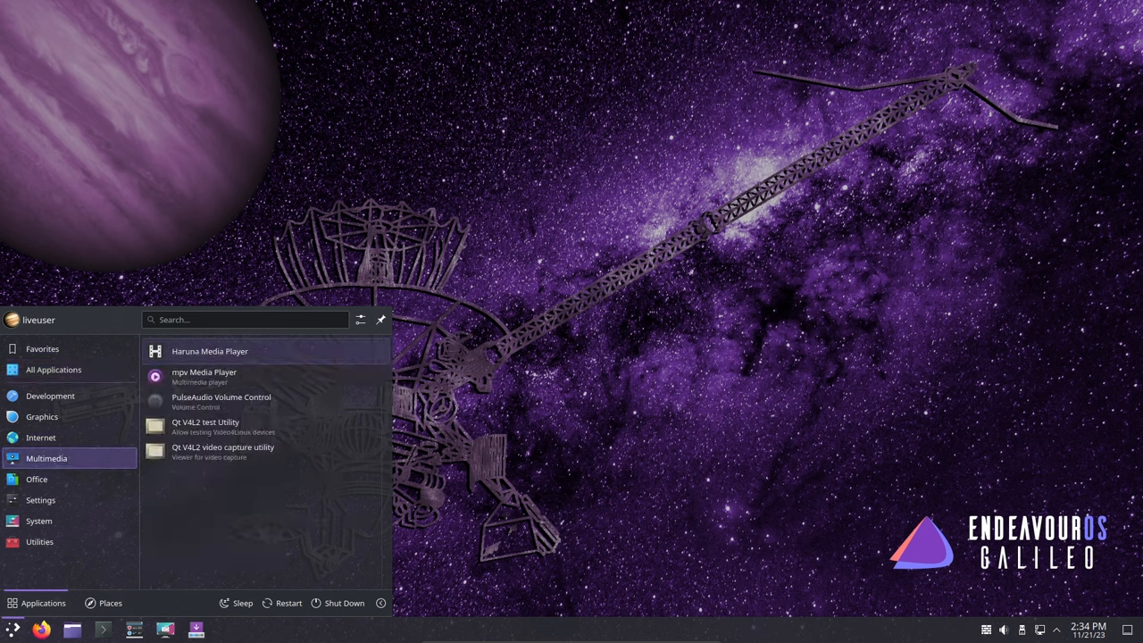
left_click(40, 500)
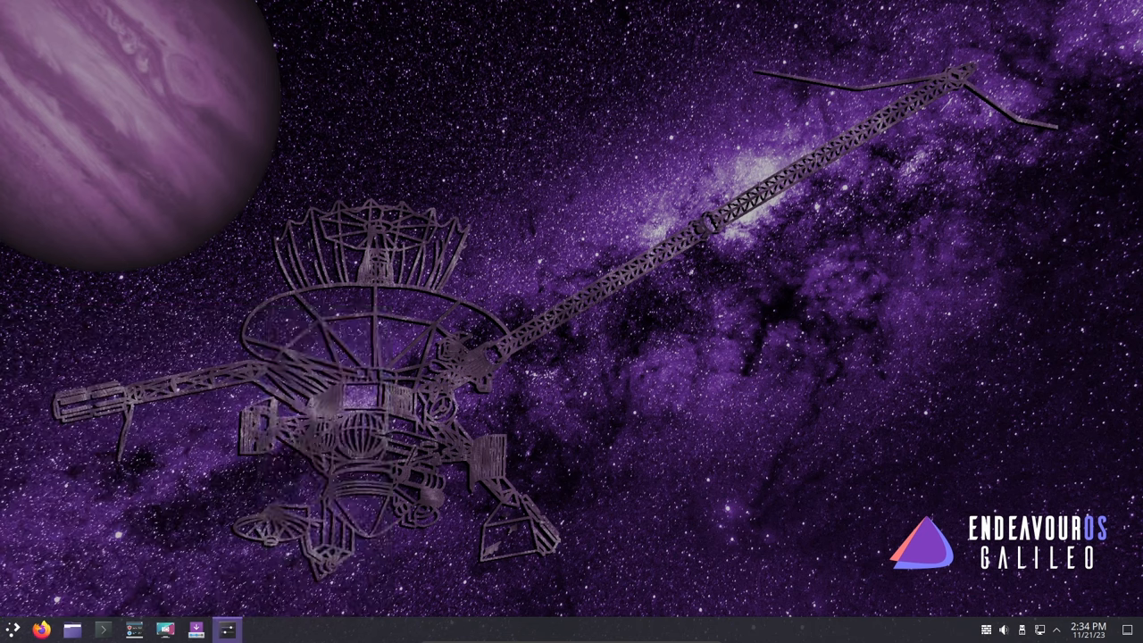
Reopen System Settings Appearance and visit the Application Style and Fonts pages
left_click(227, 629)
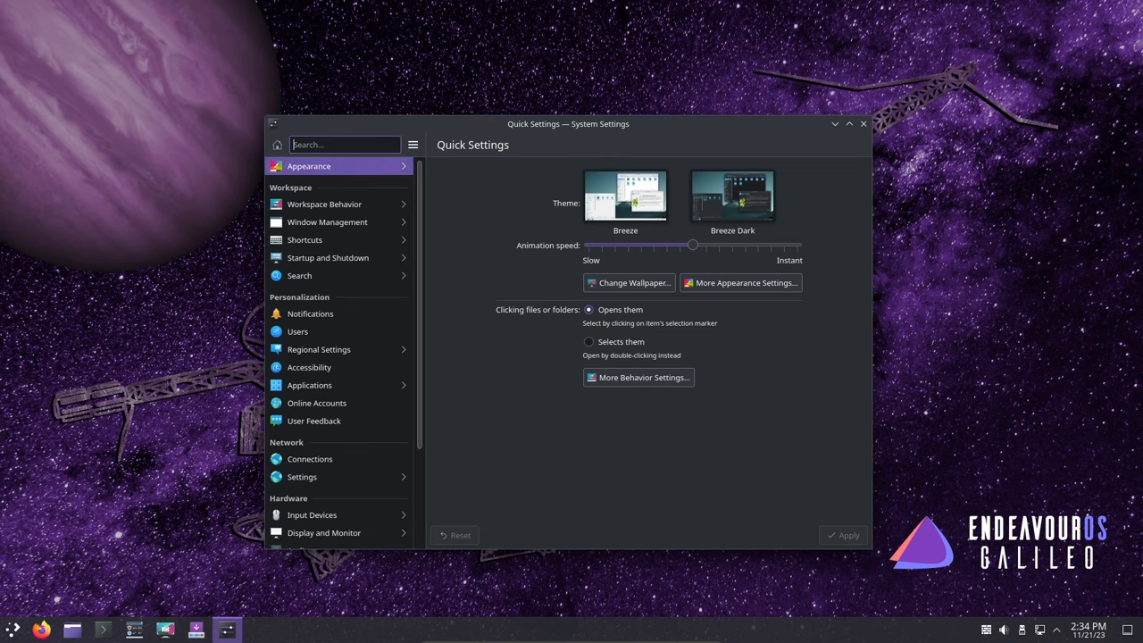
left_click(739, 283)
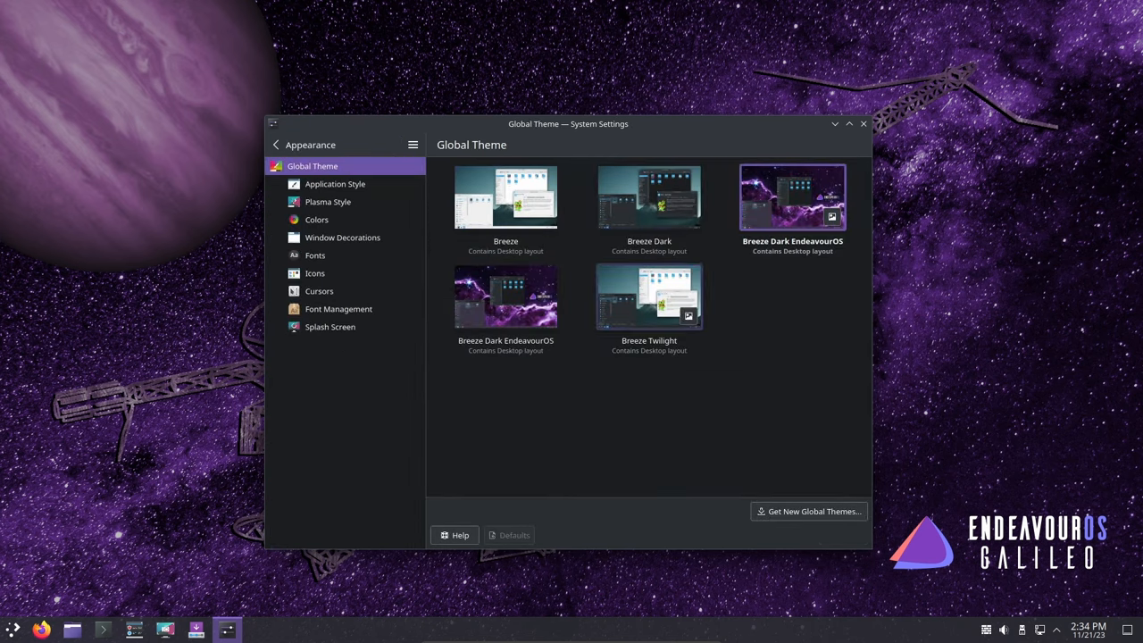
left_click(336, 184)
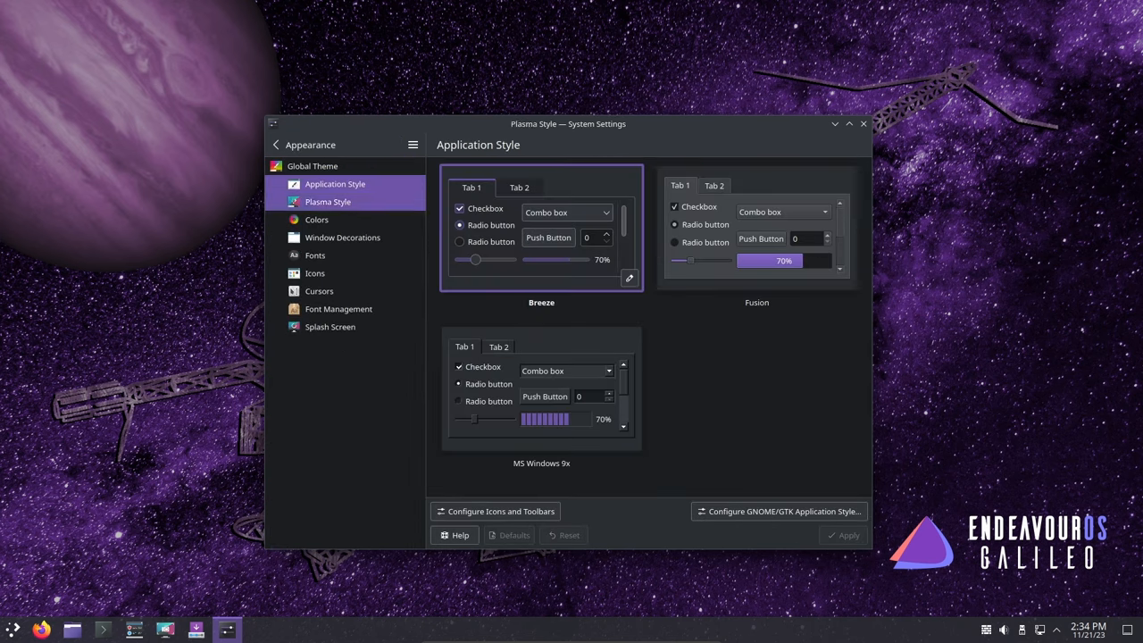
left_click(343, 236)
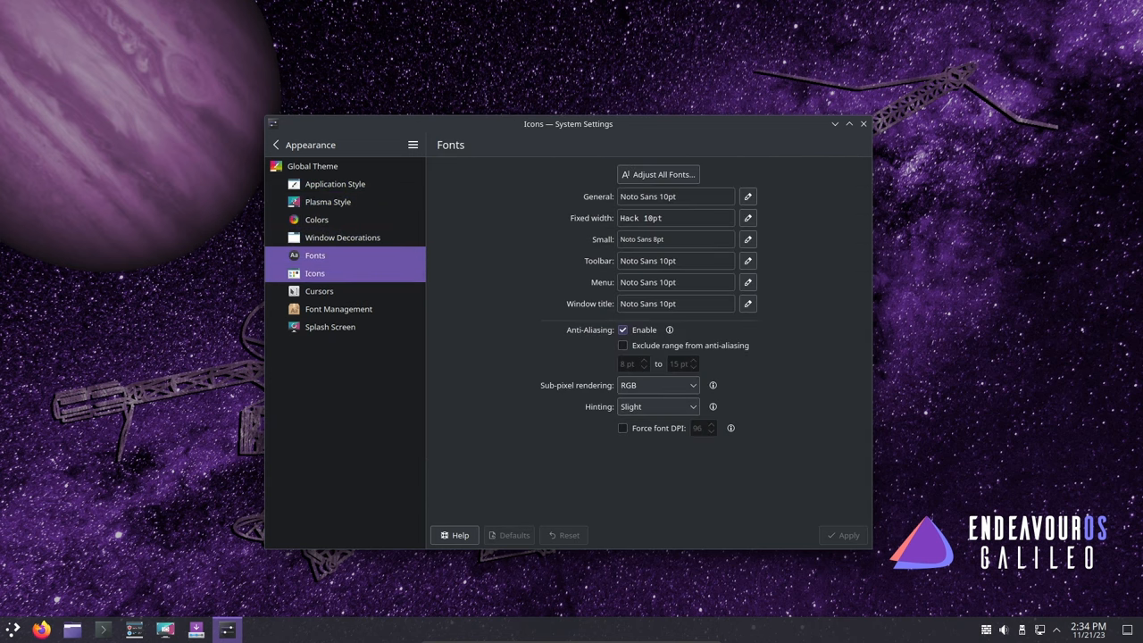
Browse the downloadable global theme catalogue and close it, returning to Global Theme
left_click(314, 271)
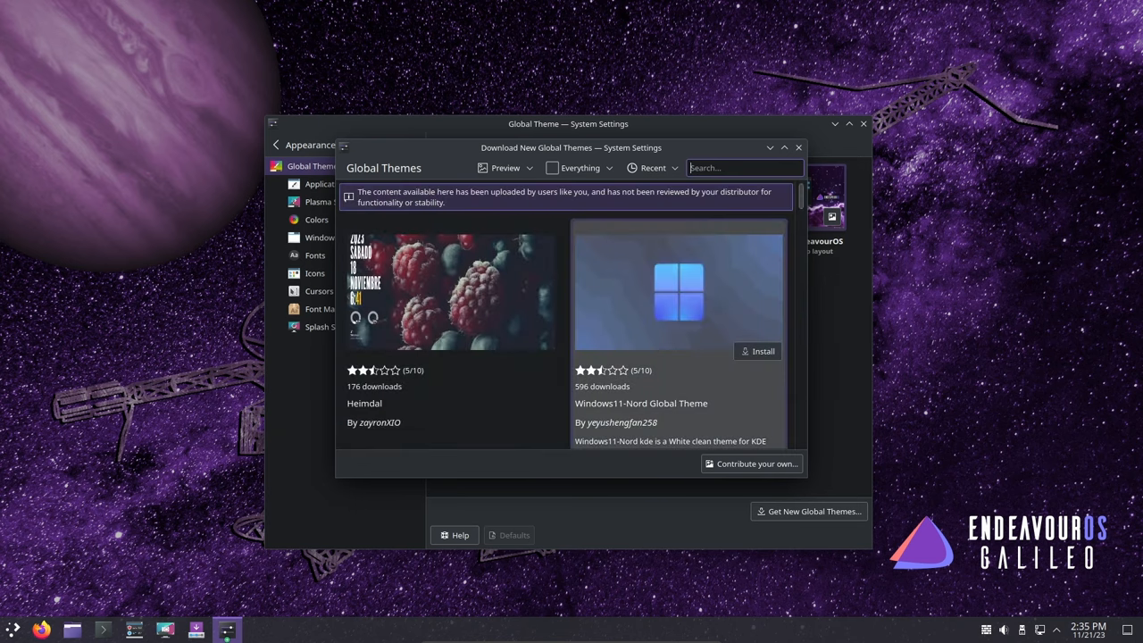
scroll("down", 3)
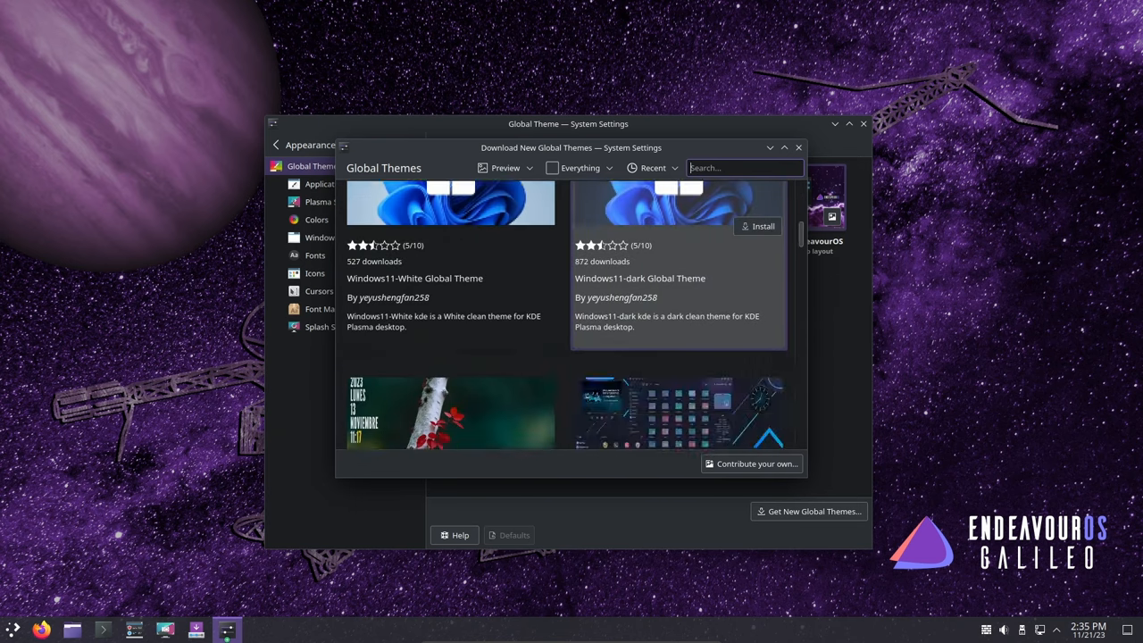
left_click(797, 146)
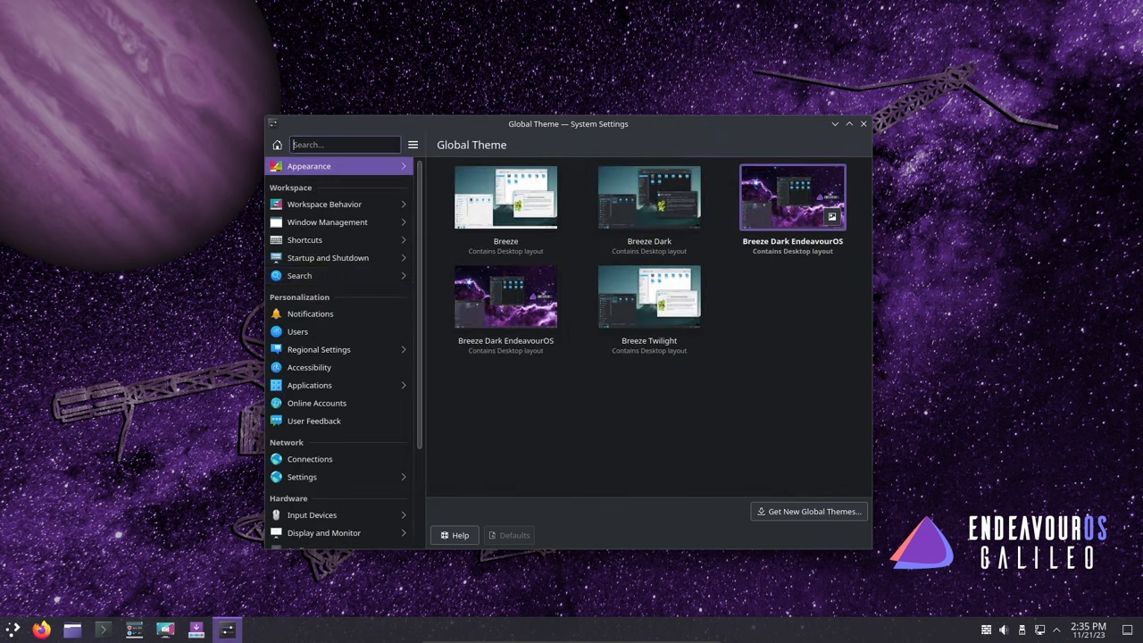
View the About this System page (Plasma 5.27.9, kernel 6.6.1) and close System Settings
scroll("down", 3)
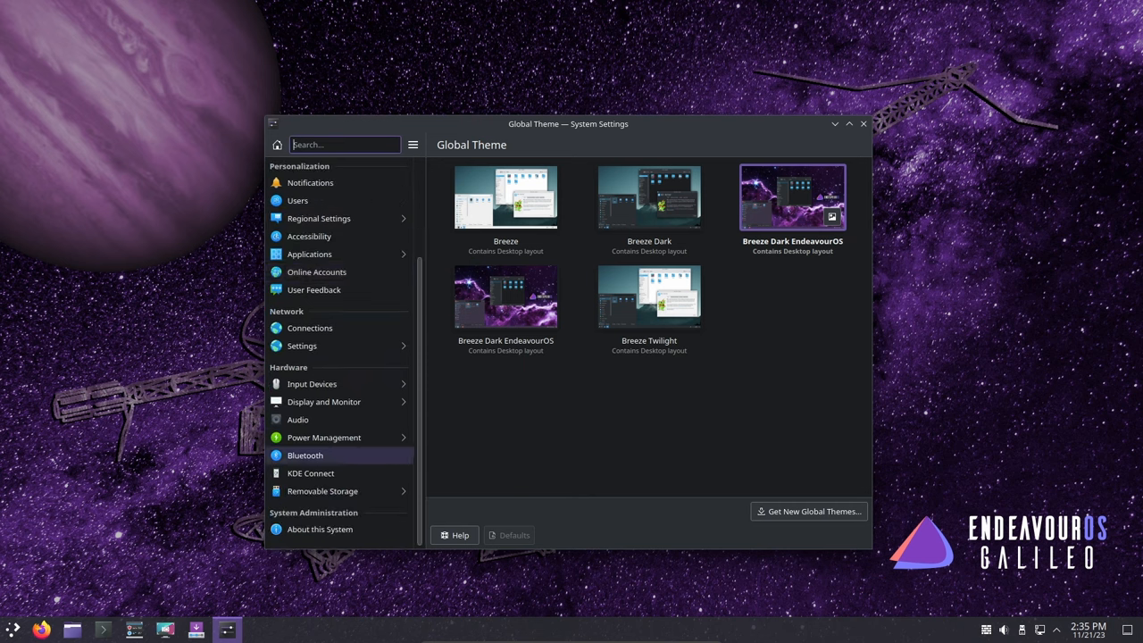
left_click(319, 529)
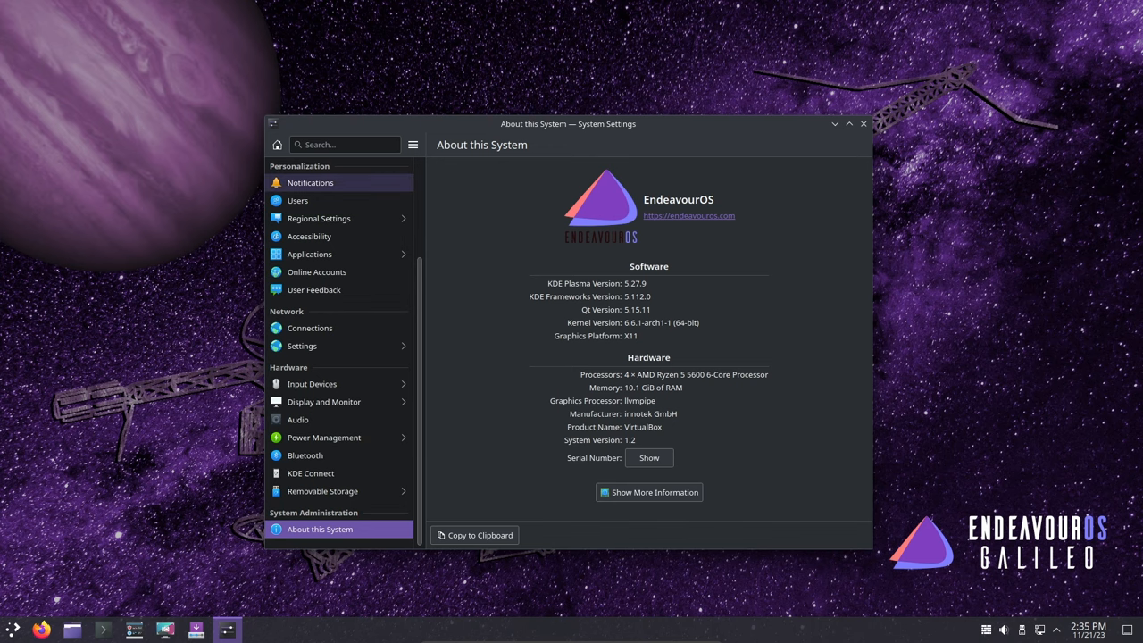
left_click(863, 125)
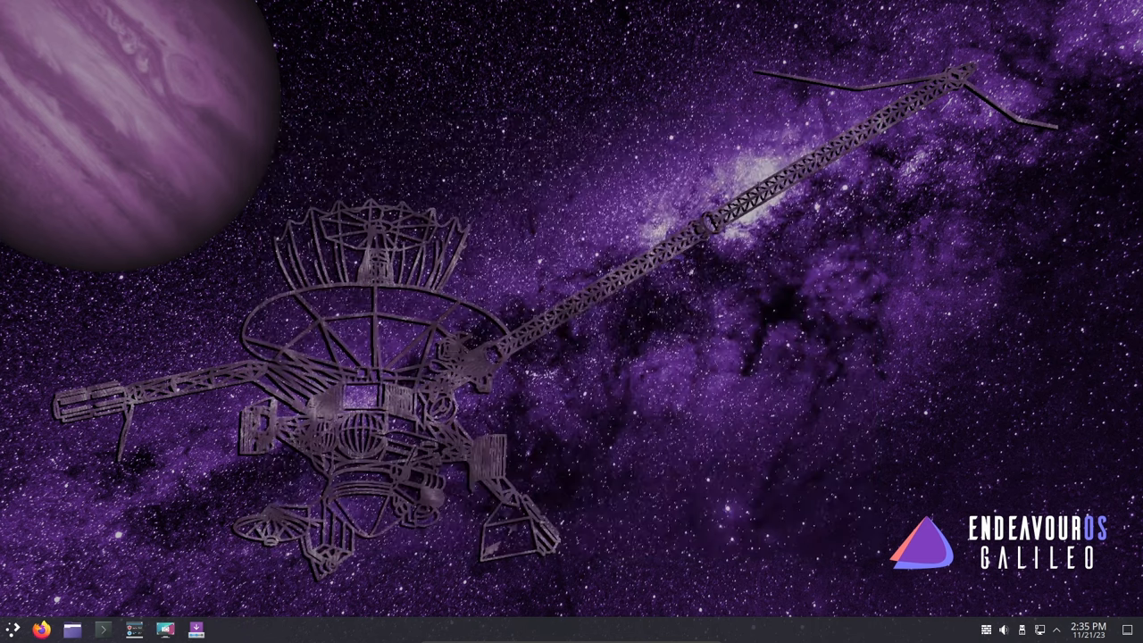